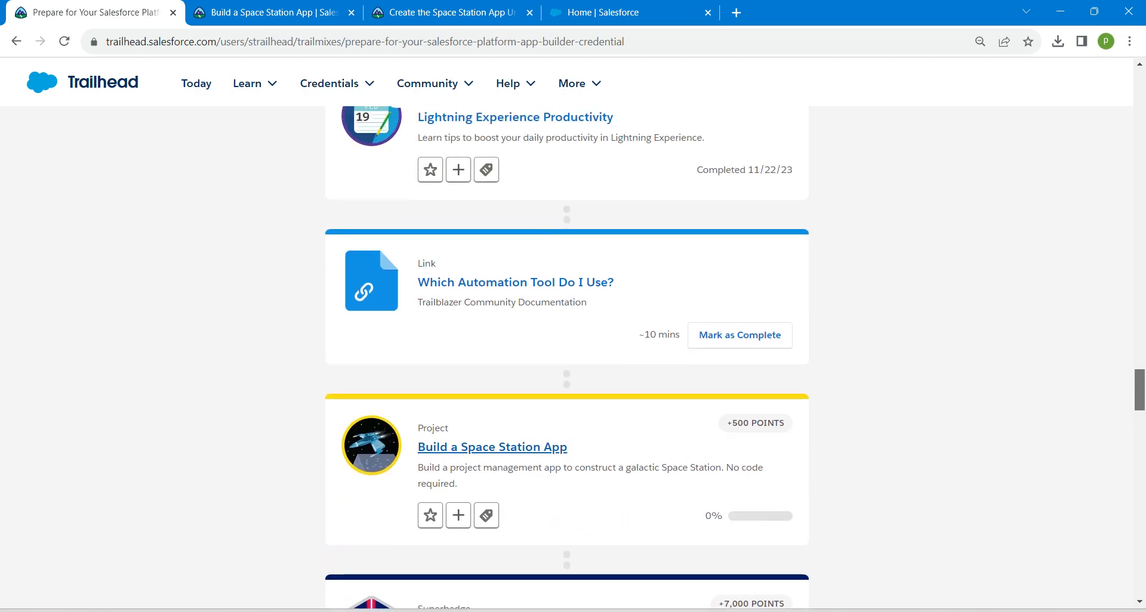
Step: Review the Create the Space Station App unit in Trailhead, then switch to the playground's Setup home
scroll(up, 3)
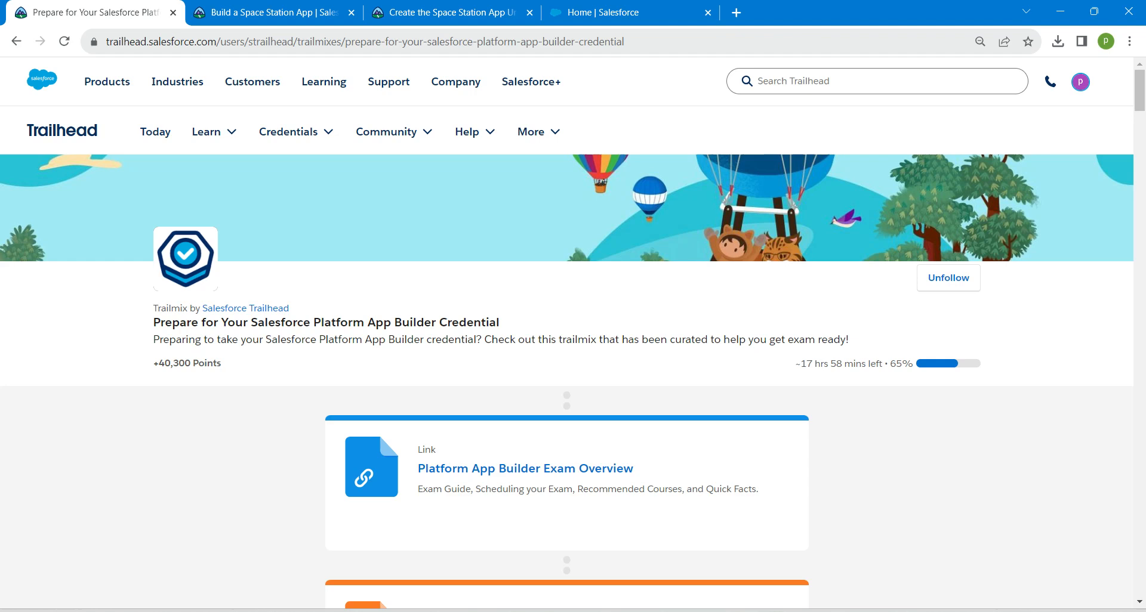
click(271, 12)
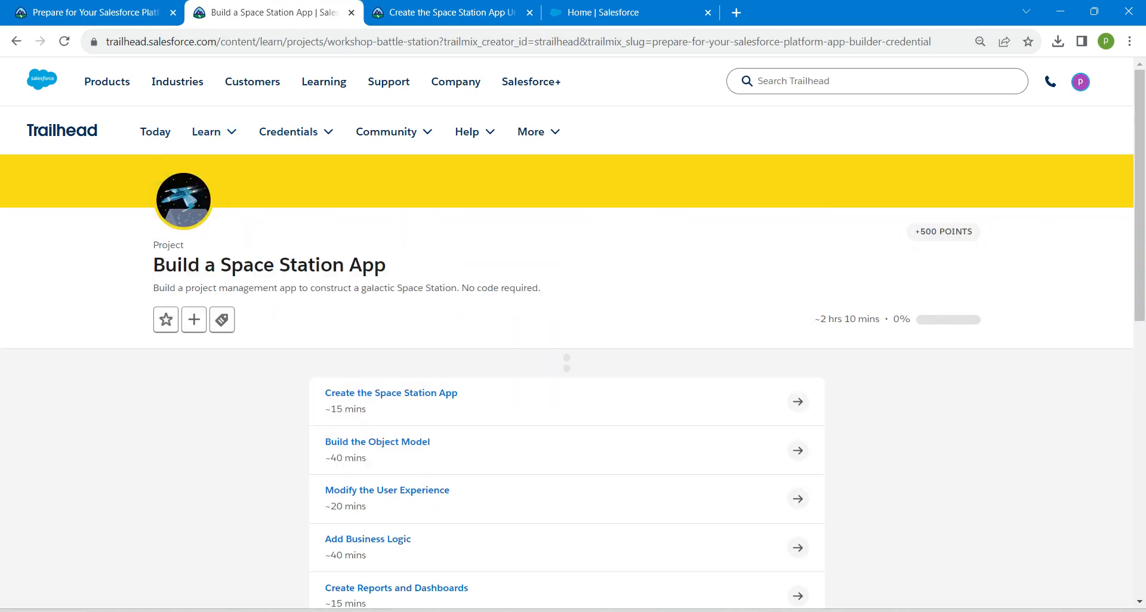
mouse_move(445, 12)
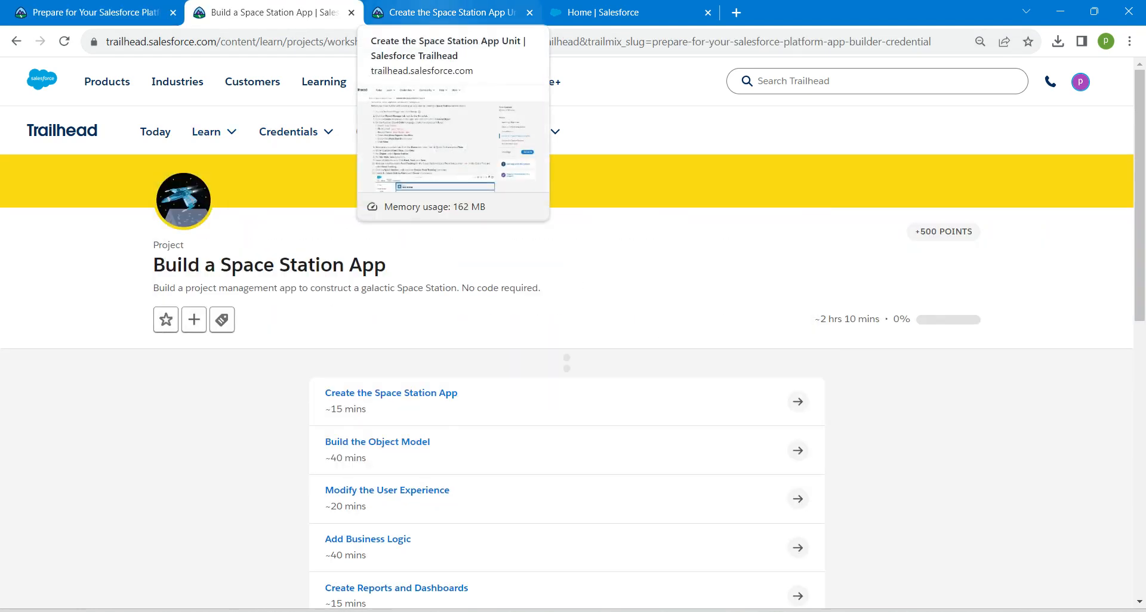
click(450, 12)
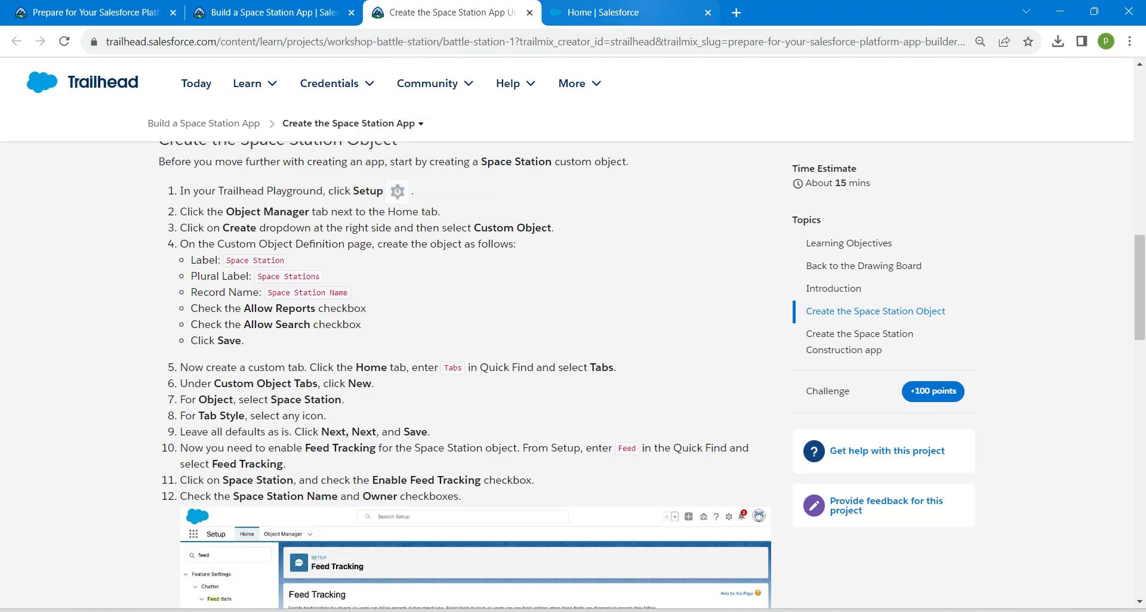
click(629, 12)
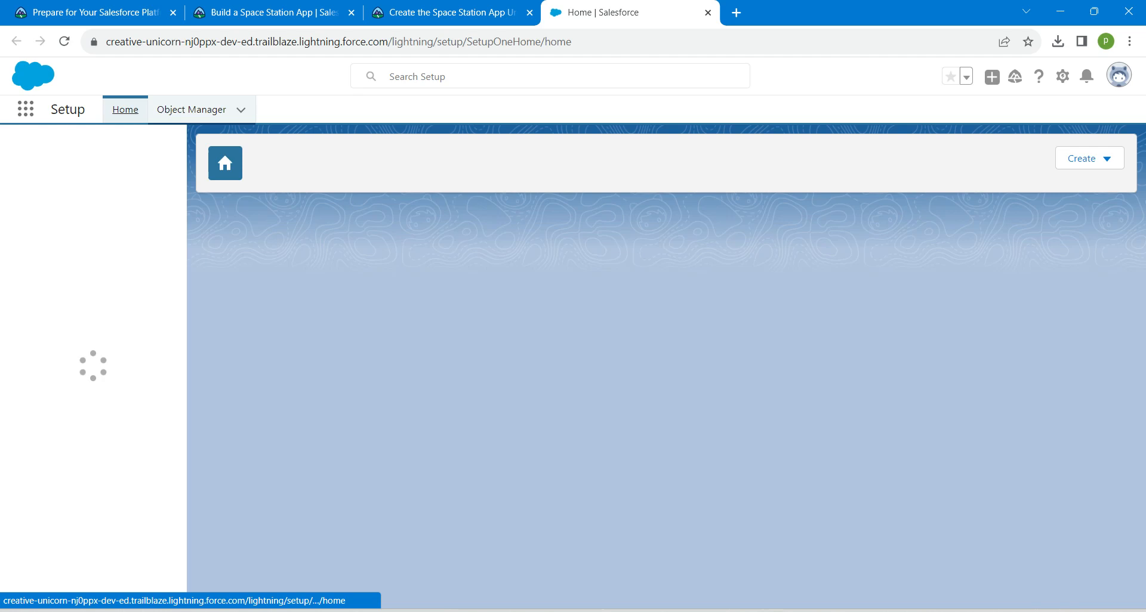
Step: Start a new custom object labelled Space Station with plural label Space Stations
click(191, 108)
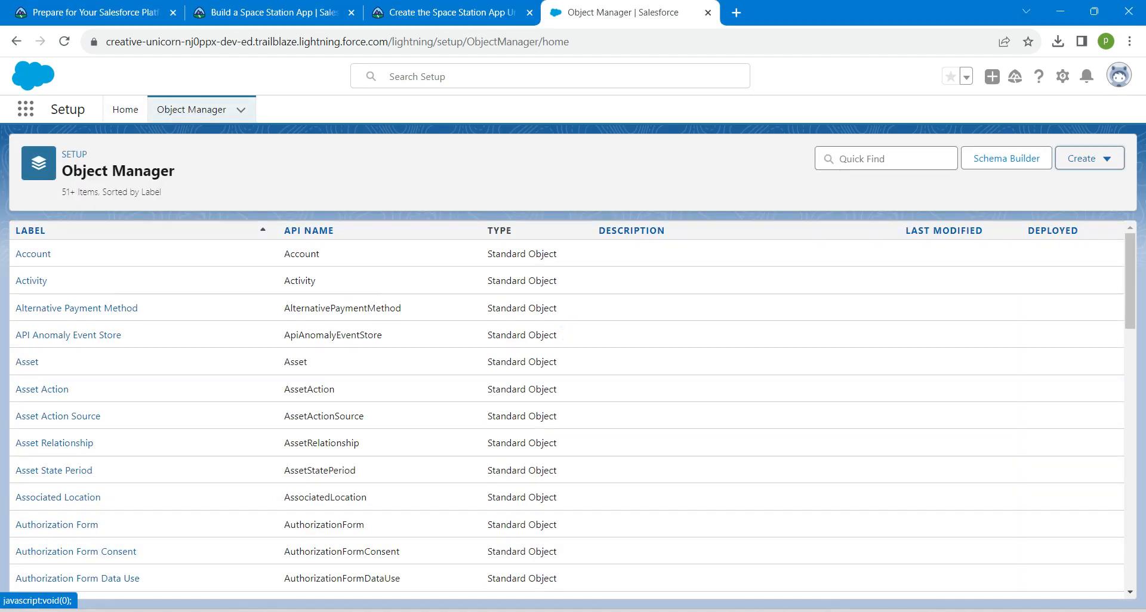
click(1083, 157)
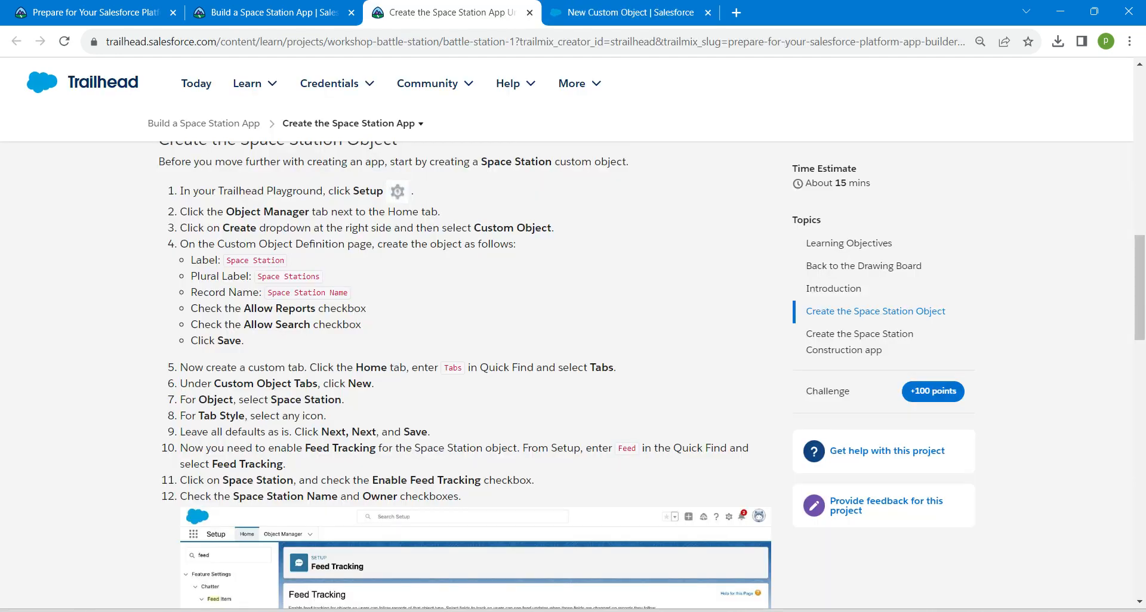
double_click(255, 260)
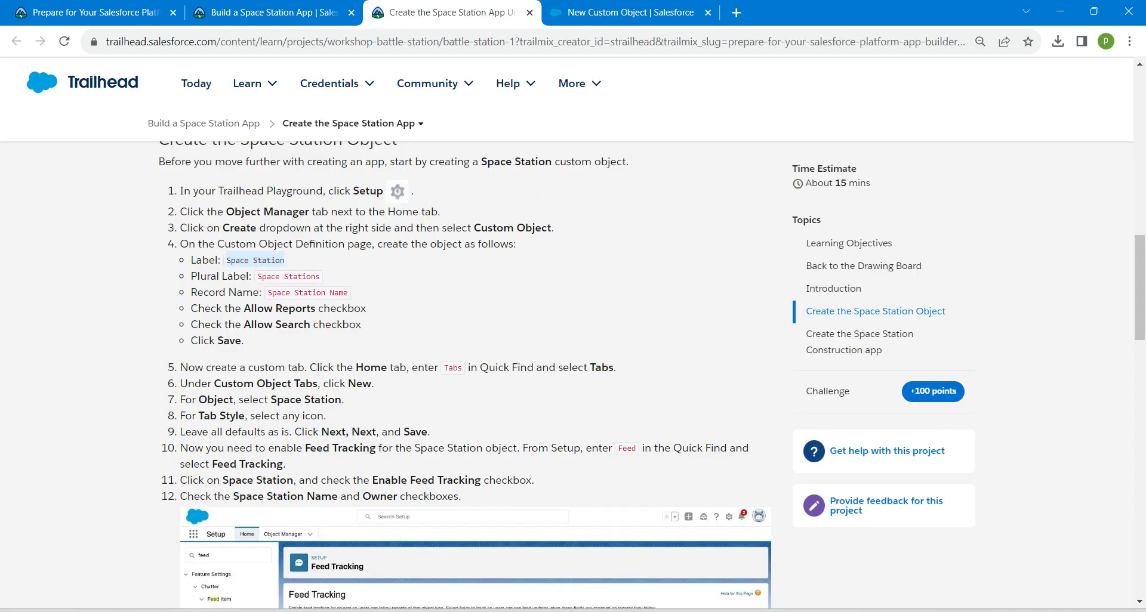
click(625, 12)
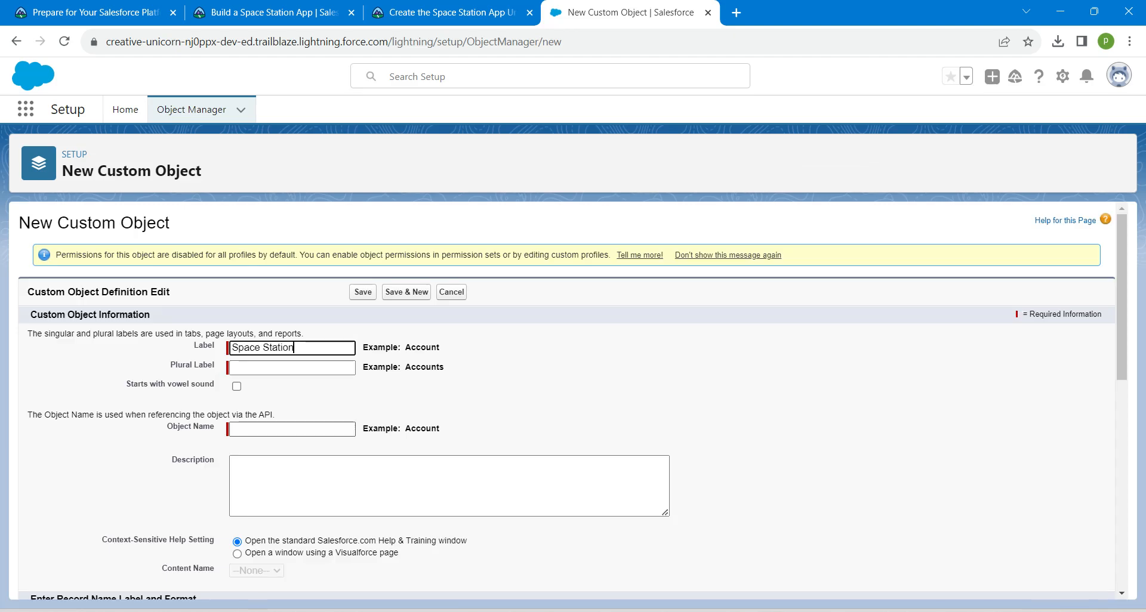
click(290, 367)
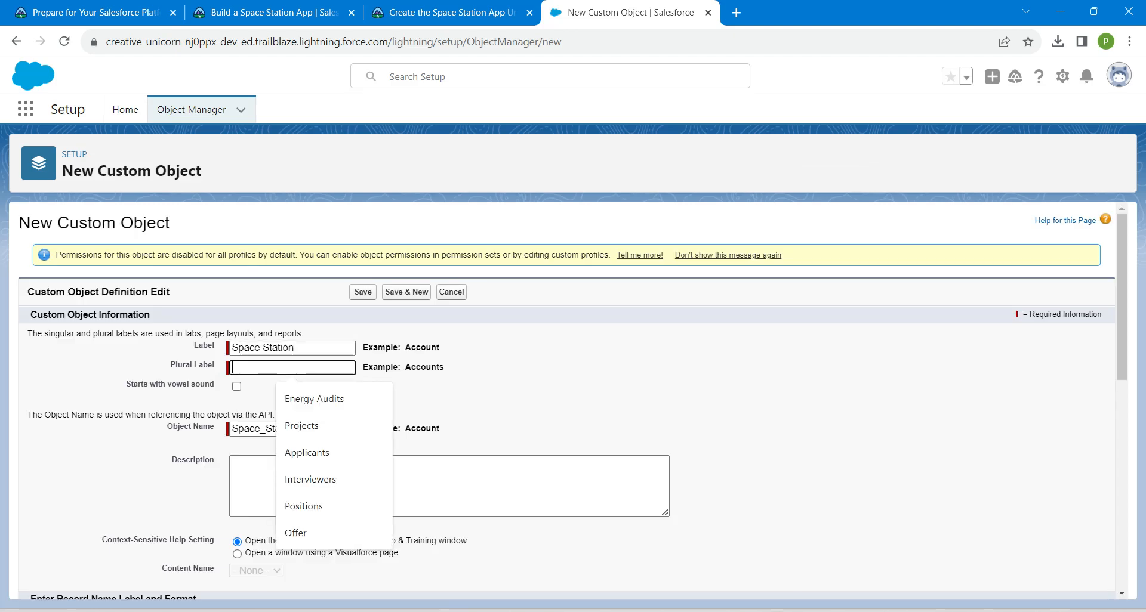
text(Space Stations)
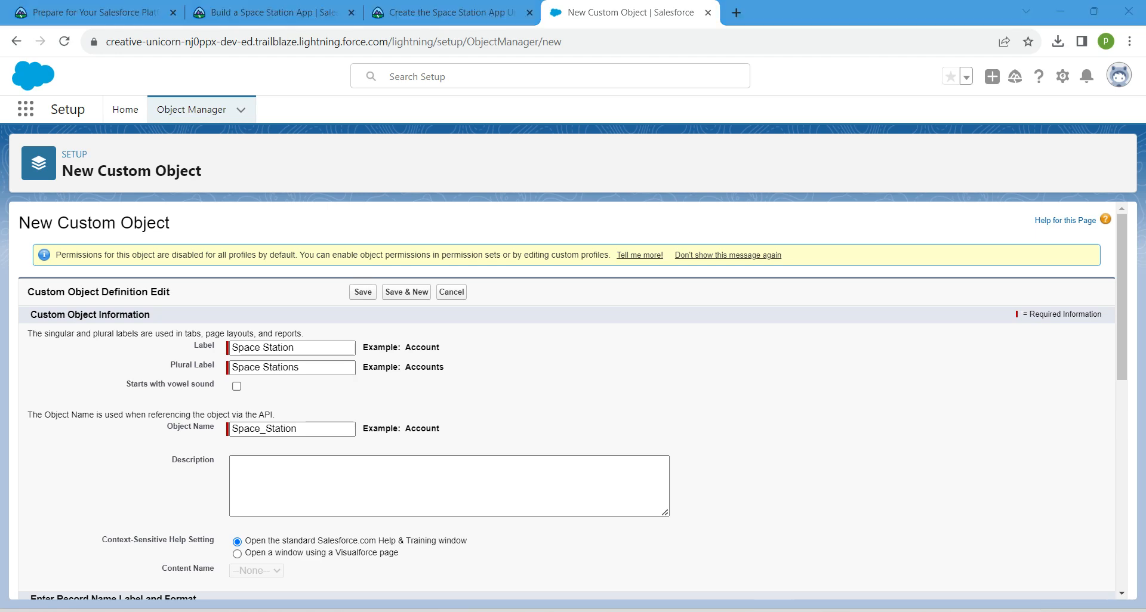
Step: Allow reports and search on the Space Station object and save it
scroll(down, 3)
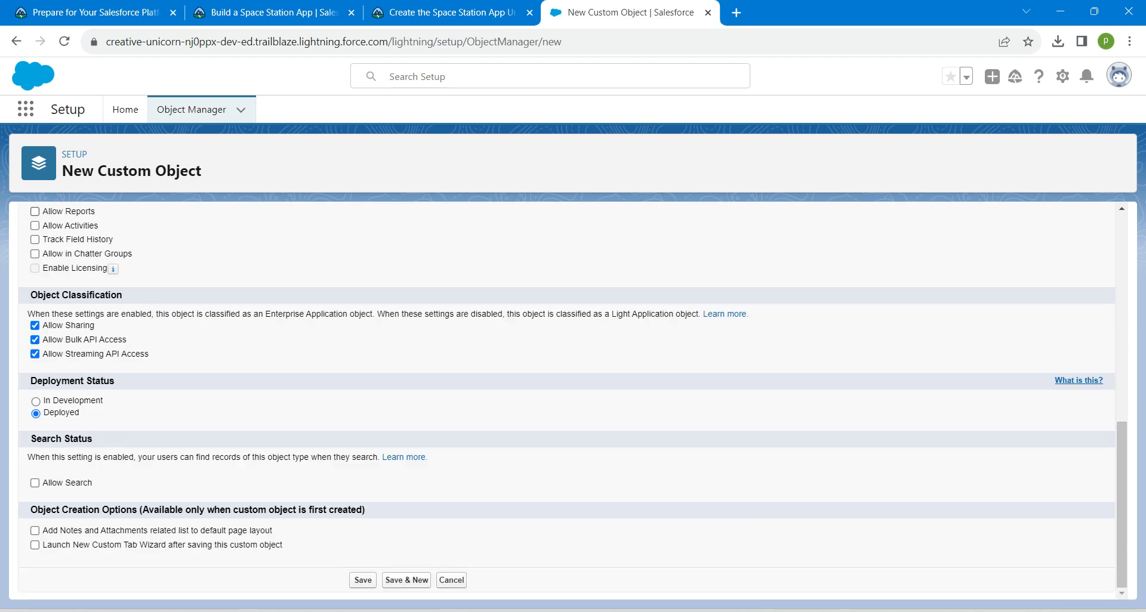
click(34, 211)
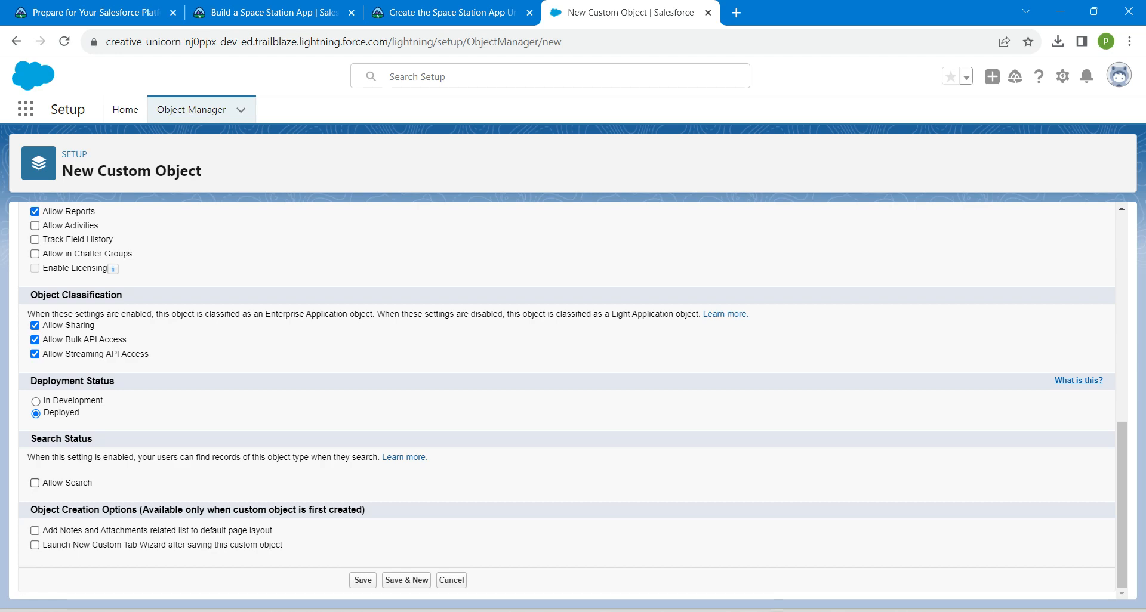
click(34, 484)
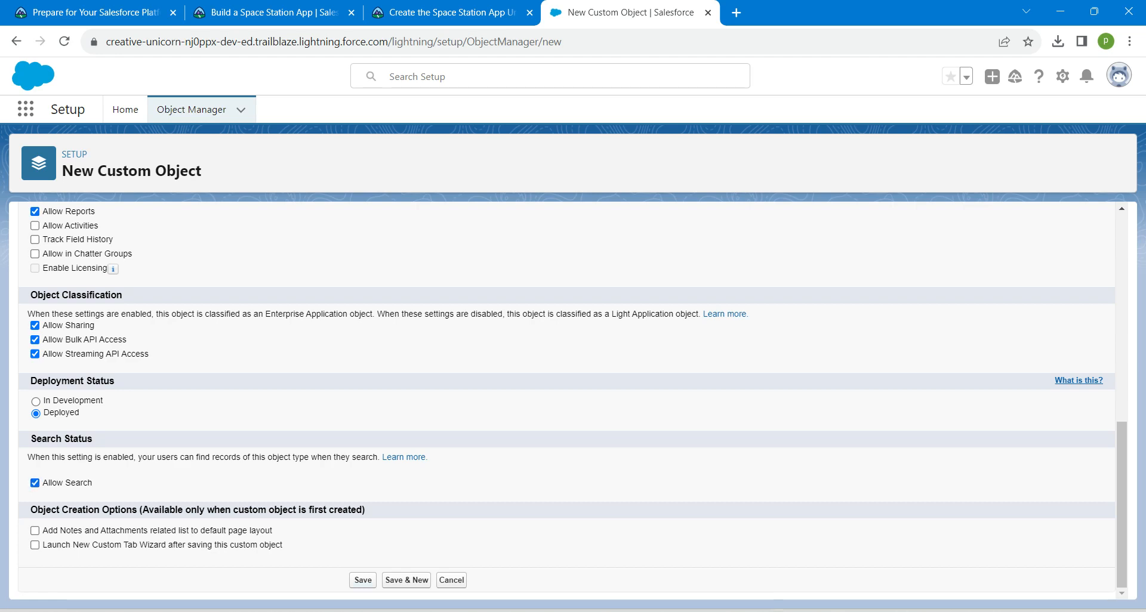
click(362, 579)
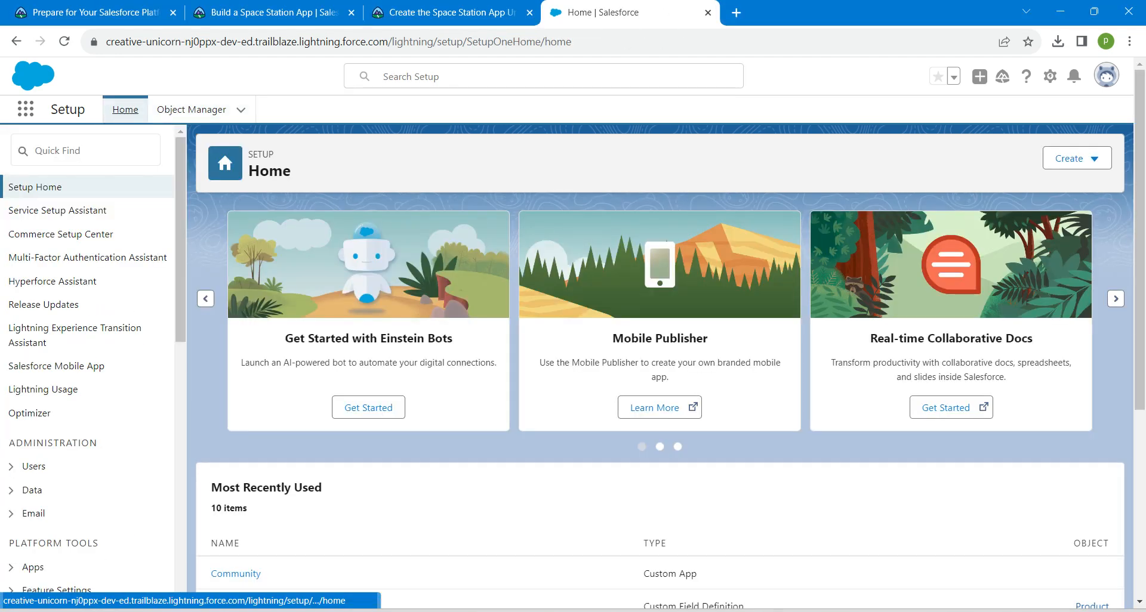
Step: Create a custom tab for the Space Station object using the Apple tab style
click(1076, 157)
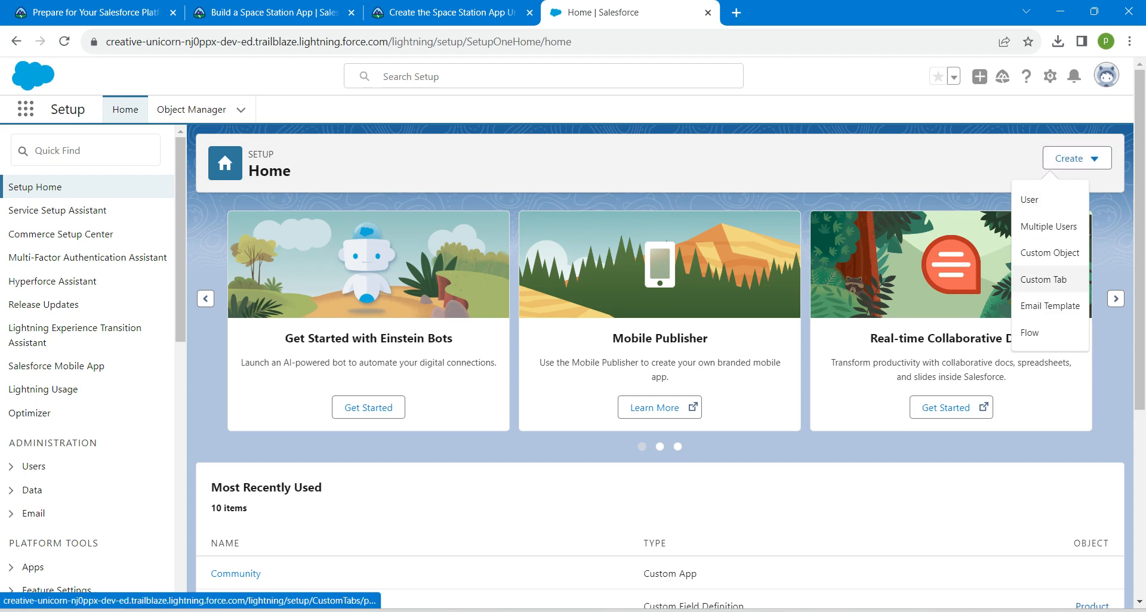
click(1041, 279)
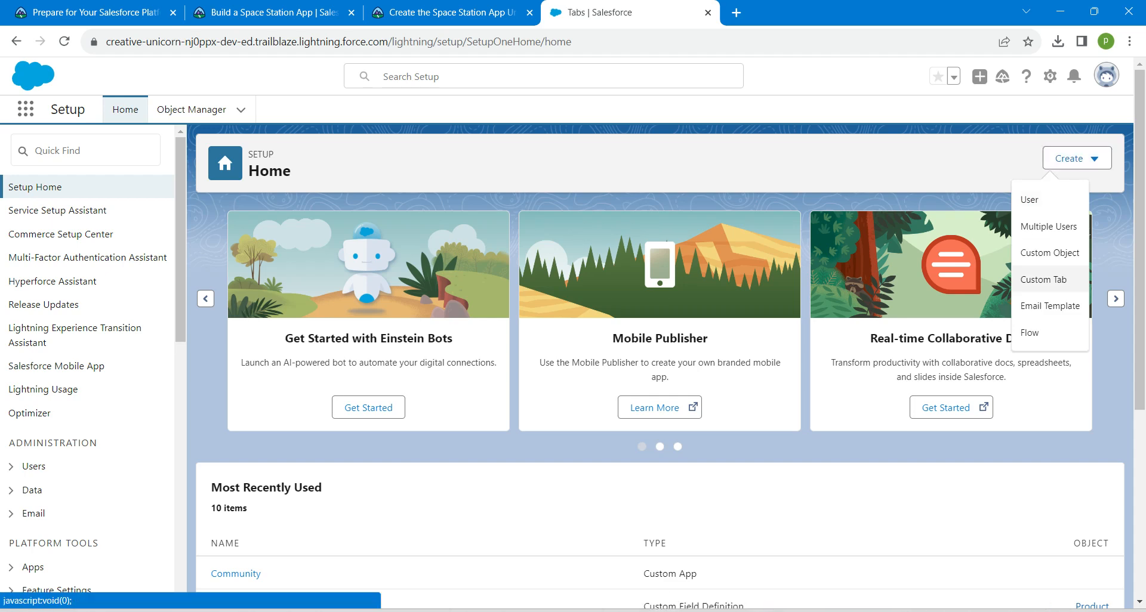
click(1043, 279)
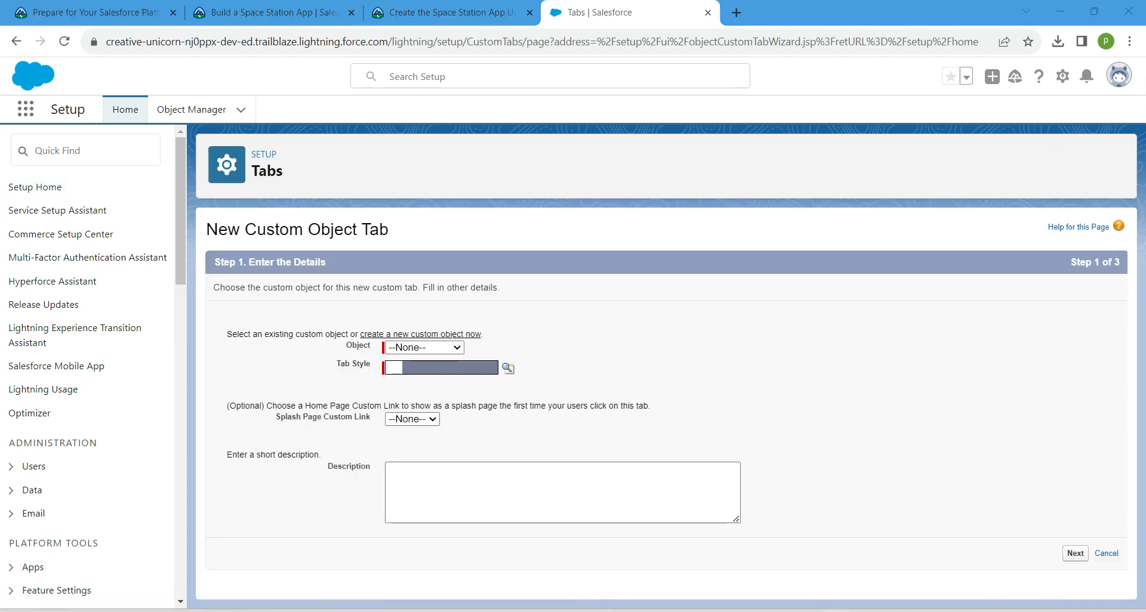
click(422, 347)
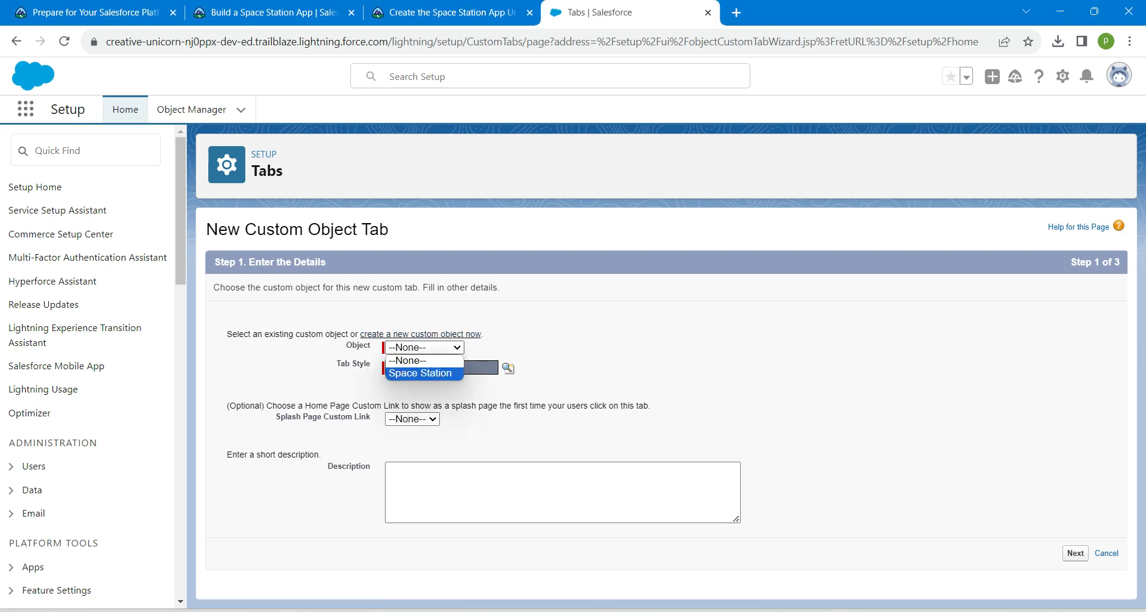
click(419, 373)
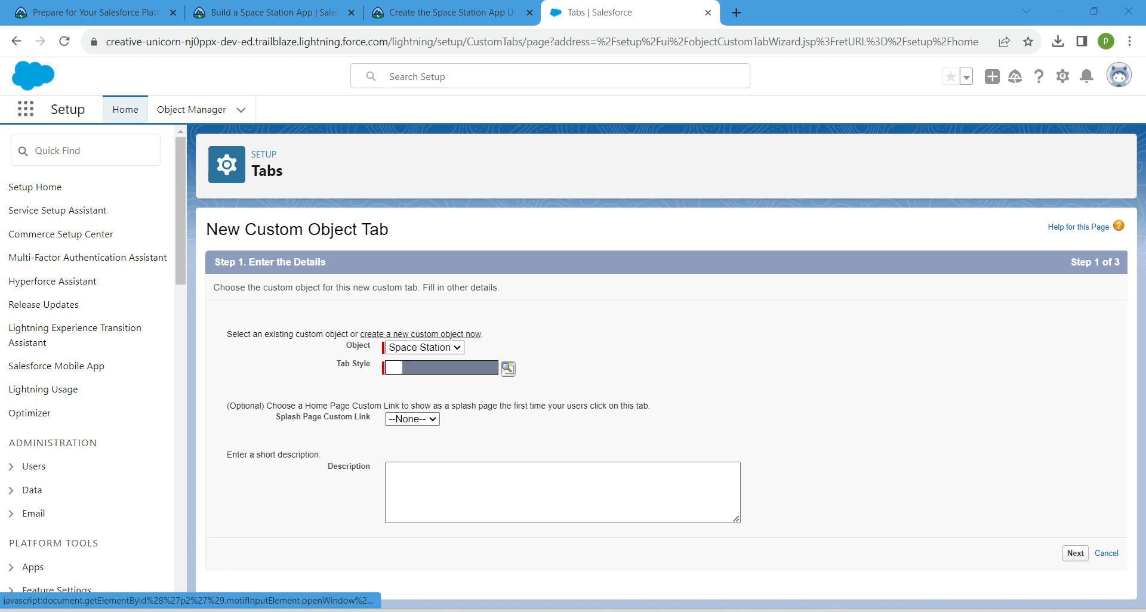
click(507, 369)
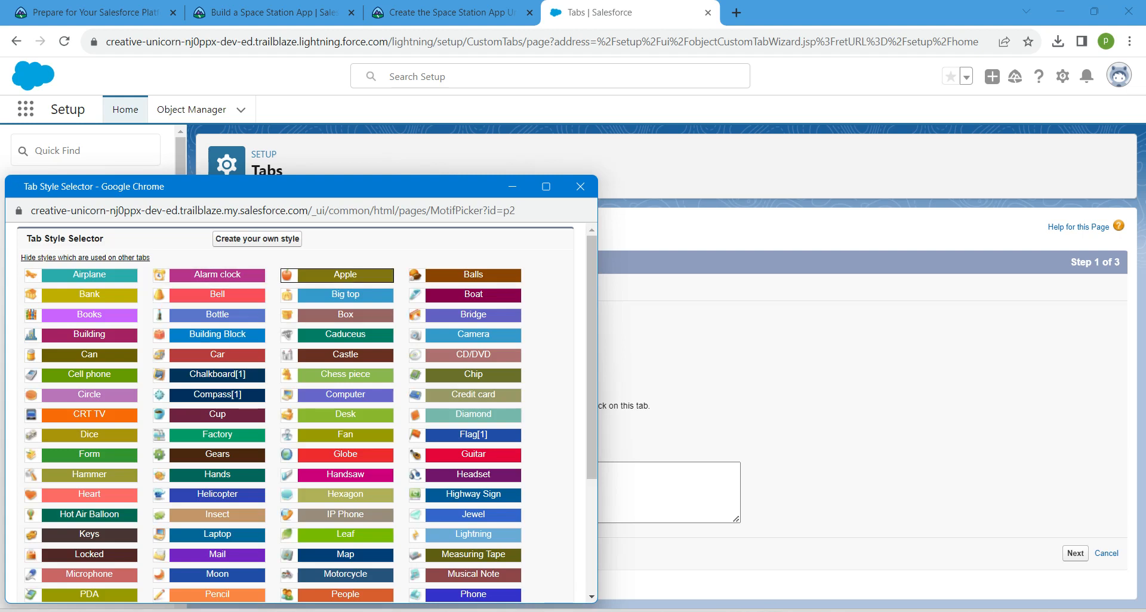
click(337, 276)
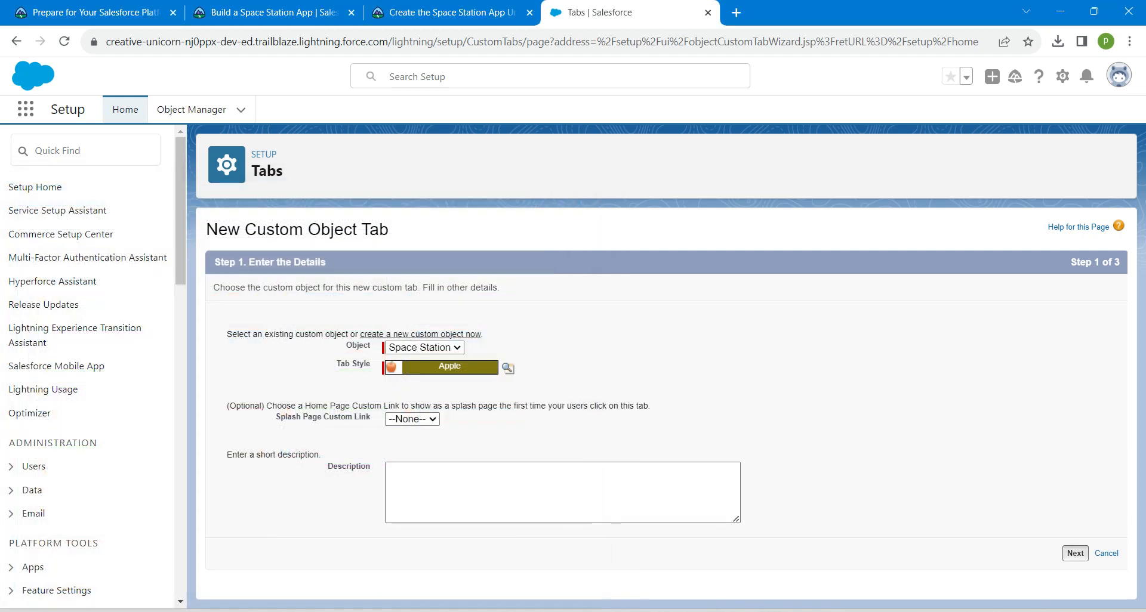
Step: Keep default profile visibility and include the tab in all custom apps
click(1075, 552)
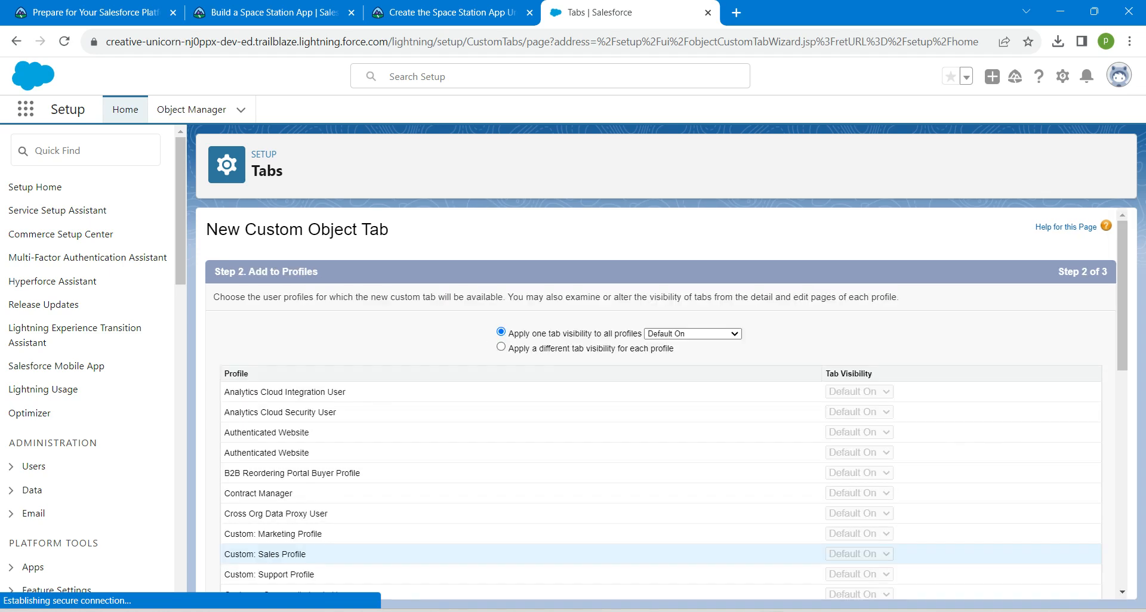
scroll(down, 3)
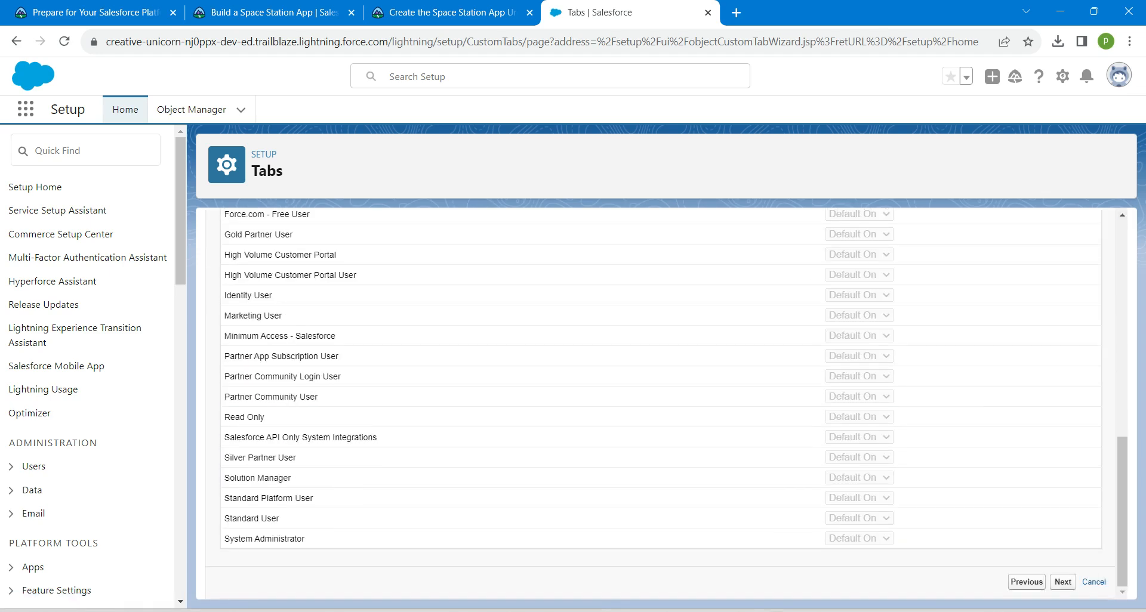
click(1062, 581)
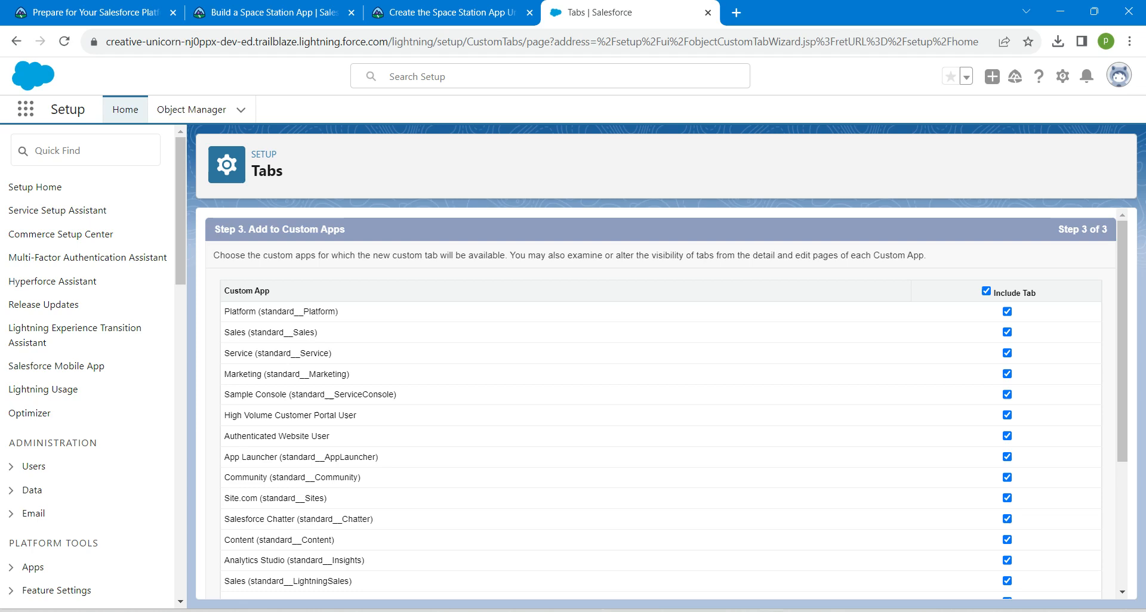
scroll(down, 3)
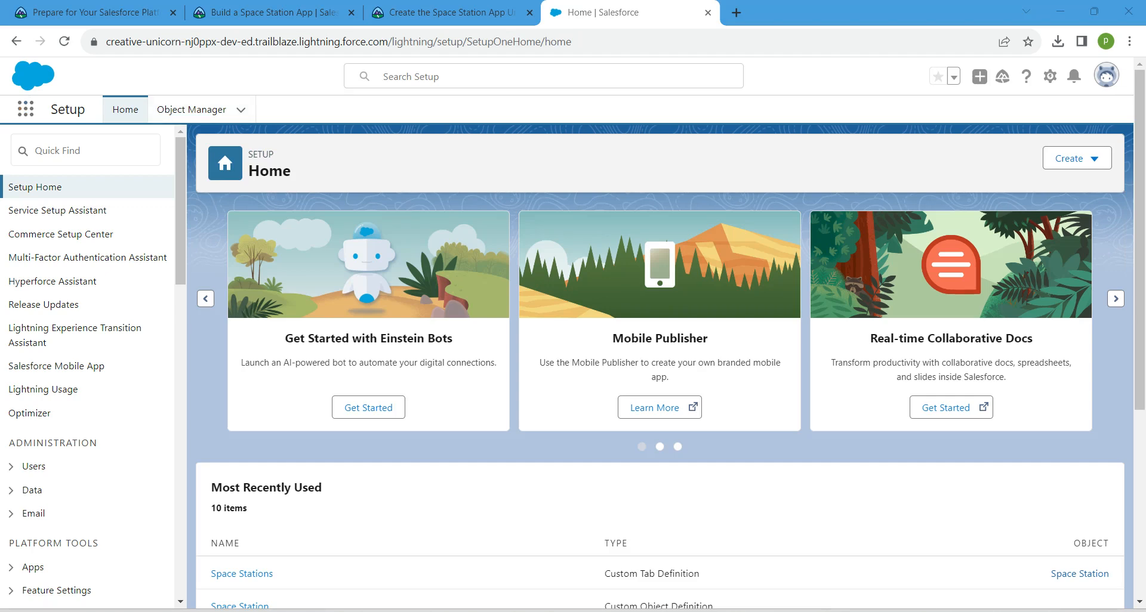
Step: Find Feed Tracking via Quick Find 'feed trac' and select the Space Station object
text(feed)
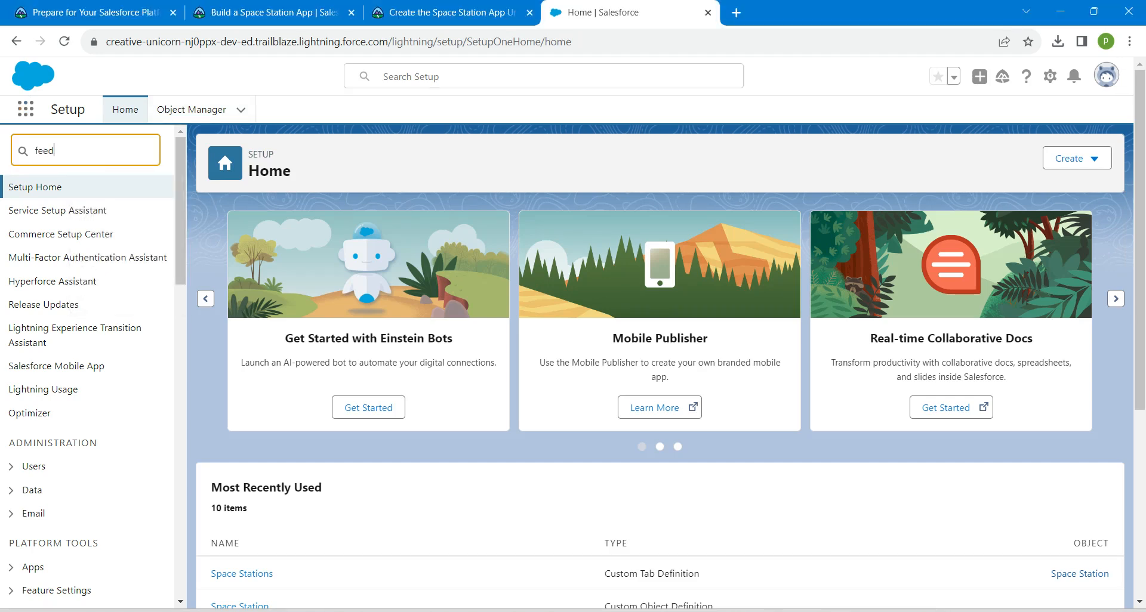
text(trac)
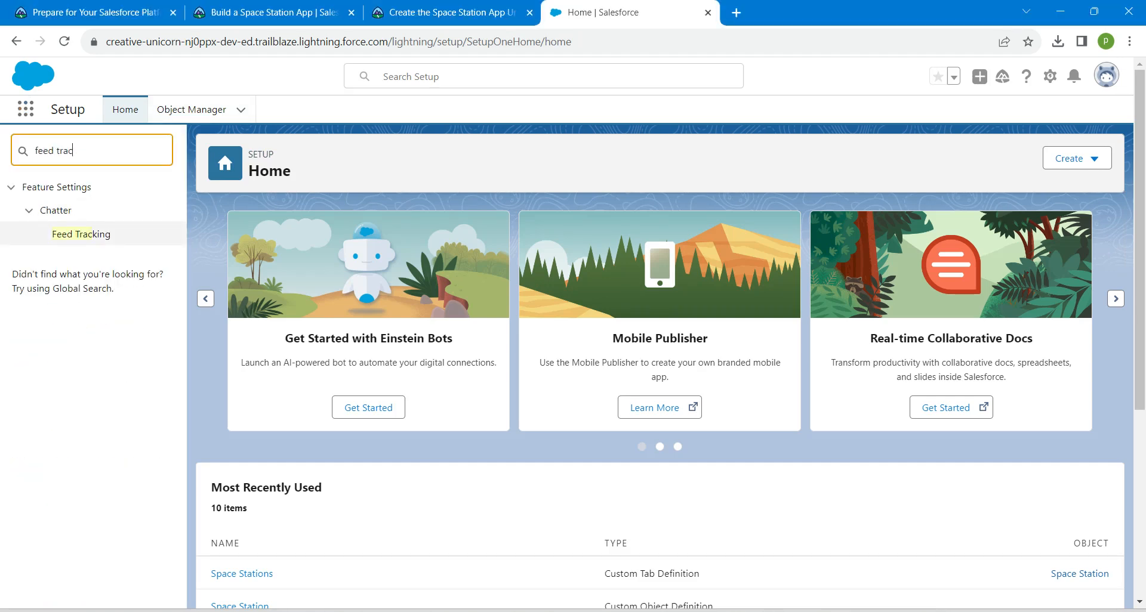
mouse_move(81, 234)
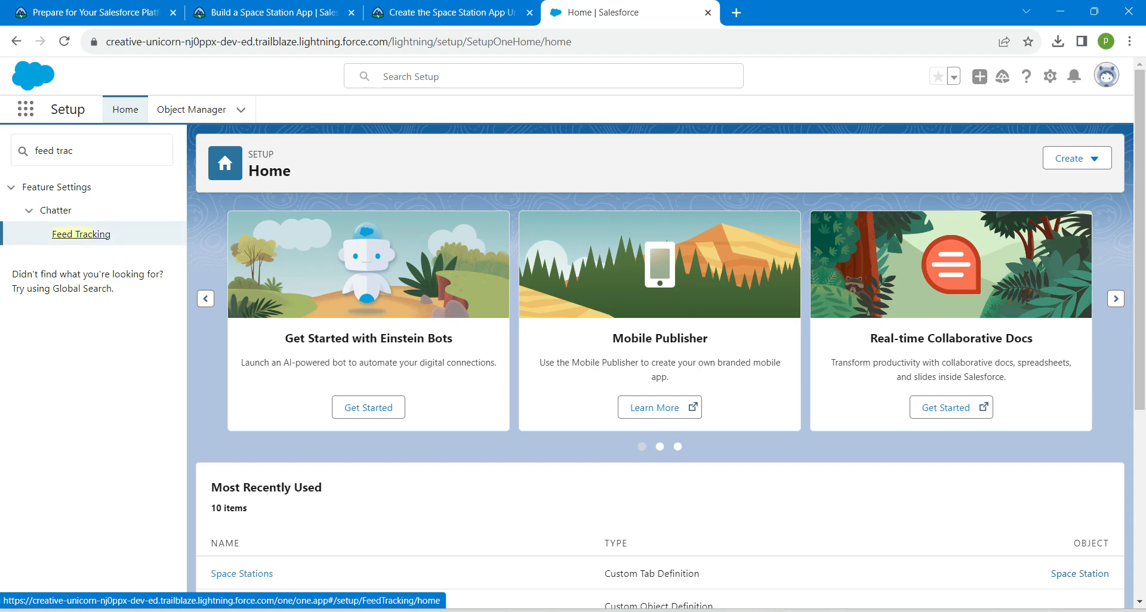
click(80, 234)
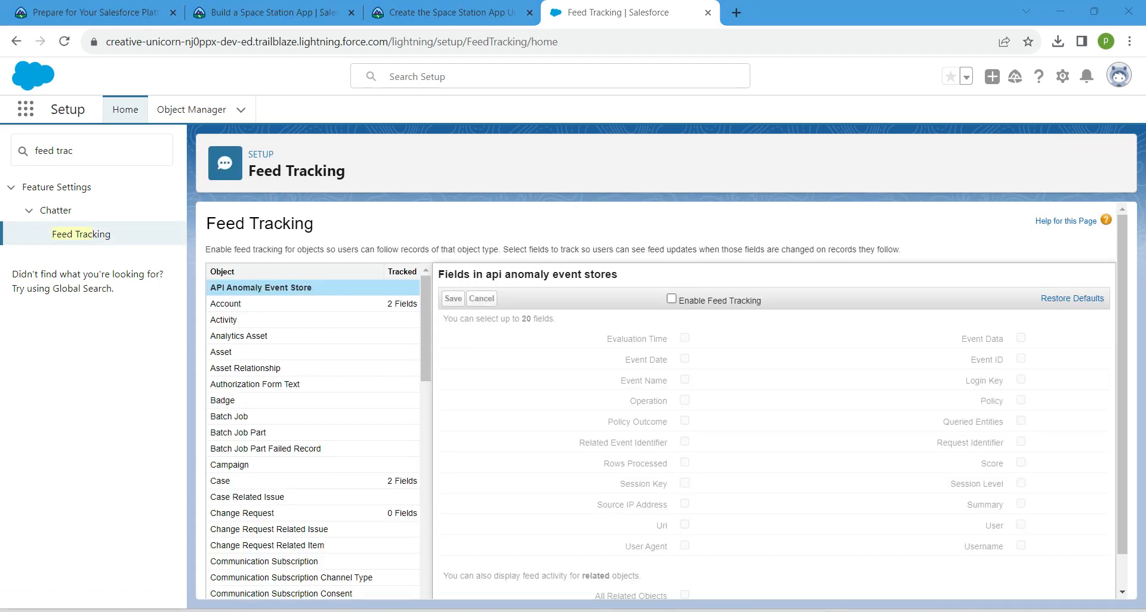
scroll(down, 3)
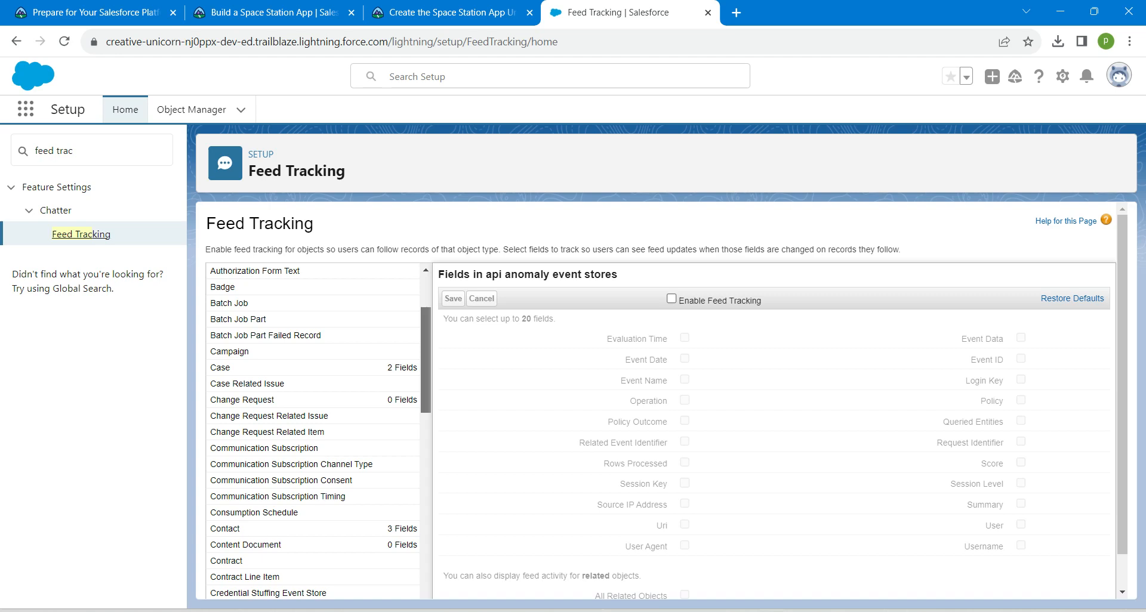
scroll(down, 3)
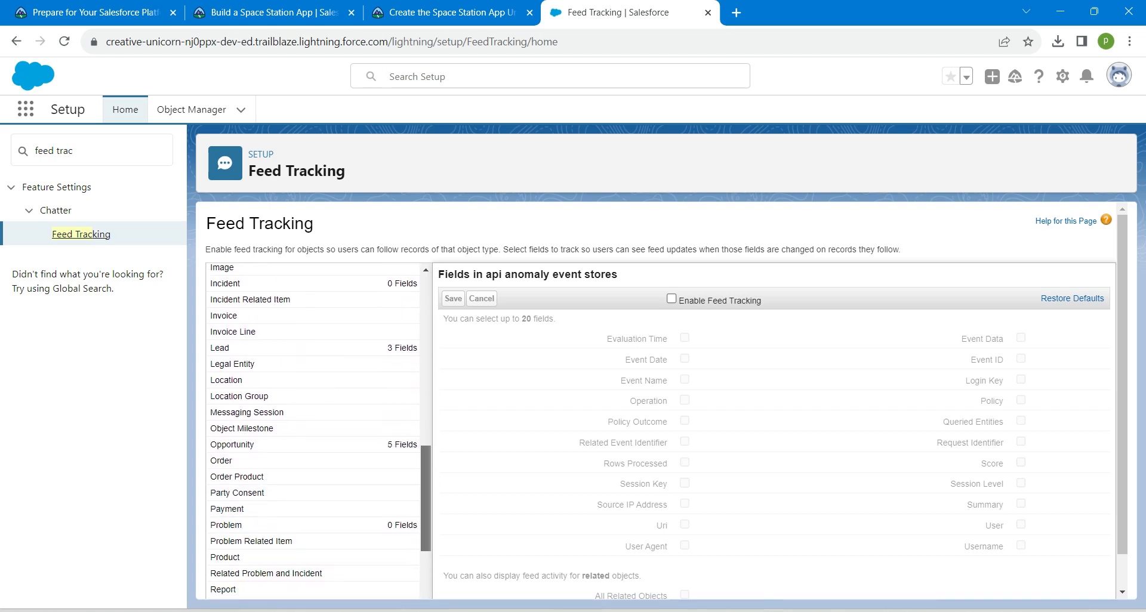
scroll(down, 3)
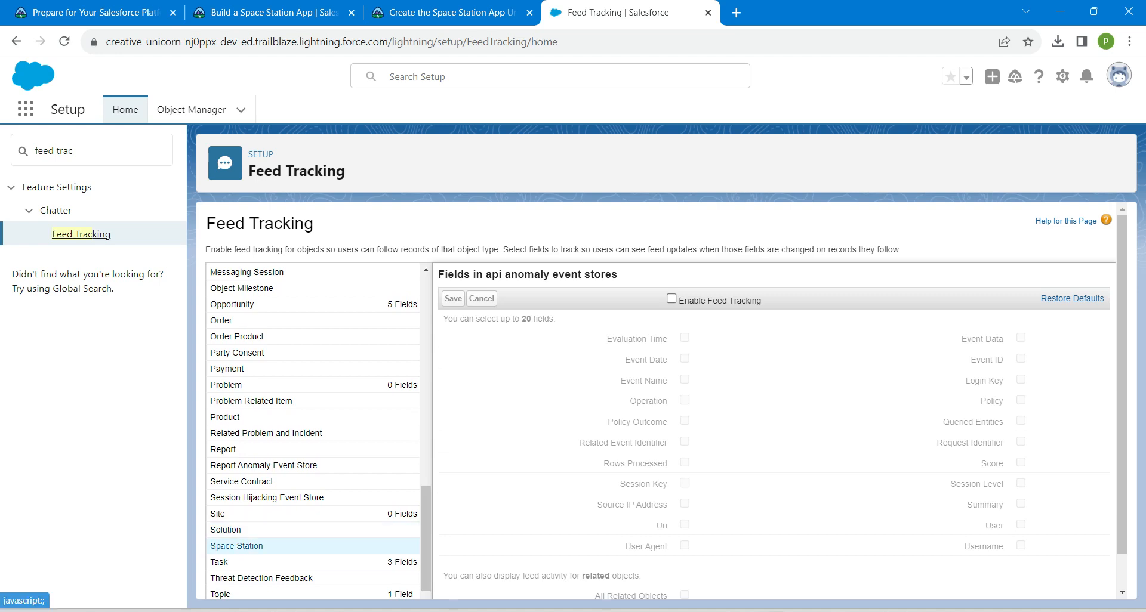
click(236, 546)
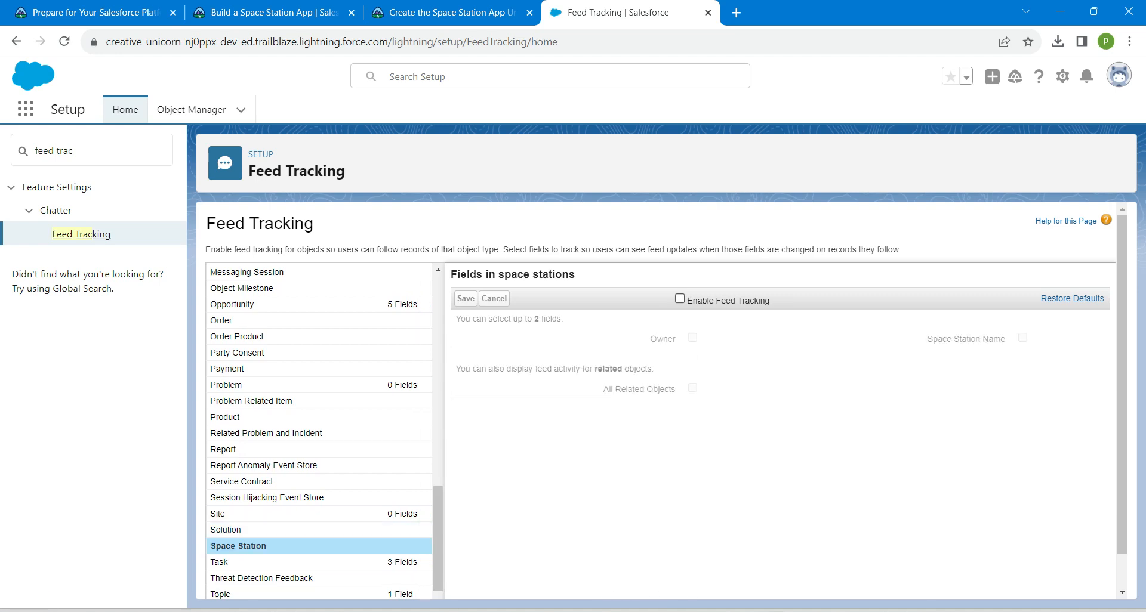
Step: Enable feed tracking for Space Station with the Owner field tracked and save
click(679, 300)
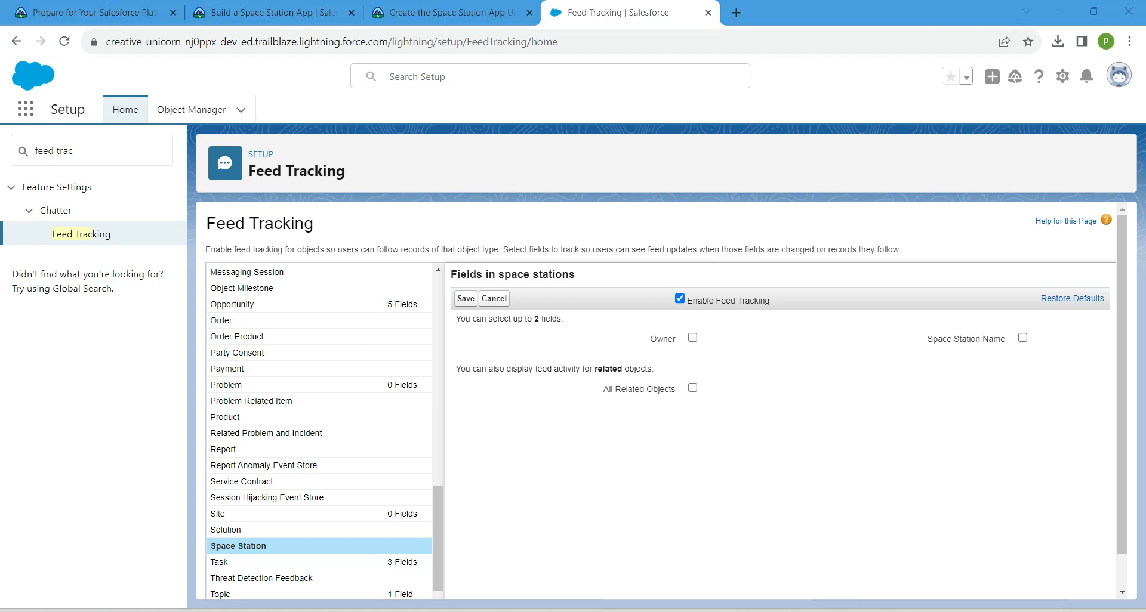
click(692, 338)
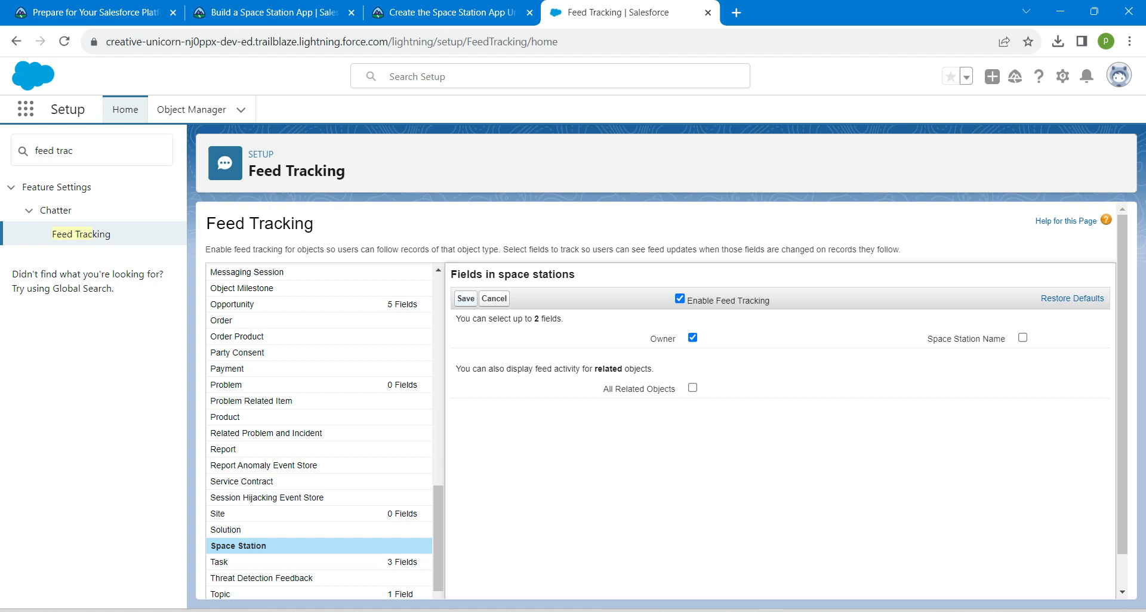
click(463, 298)
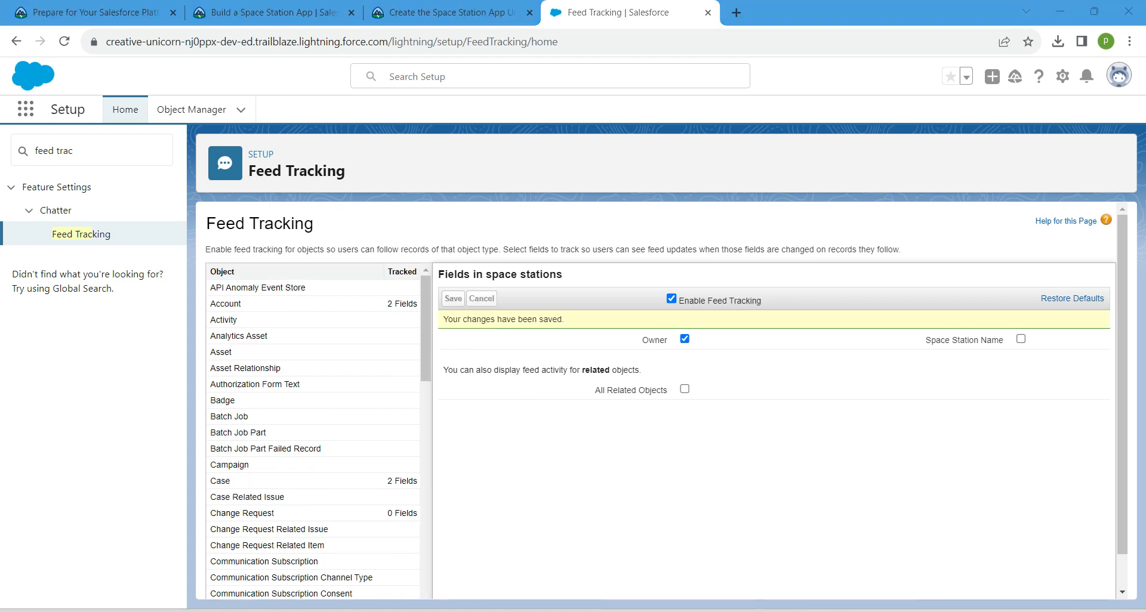
click(91, 150)
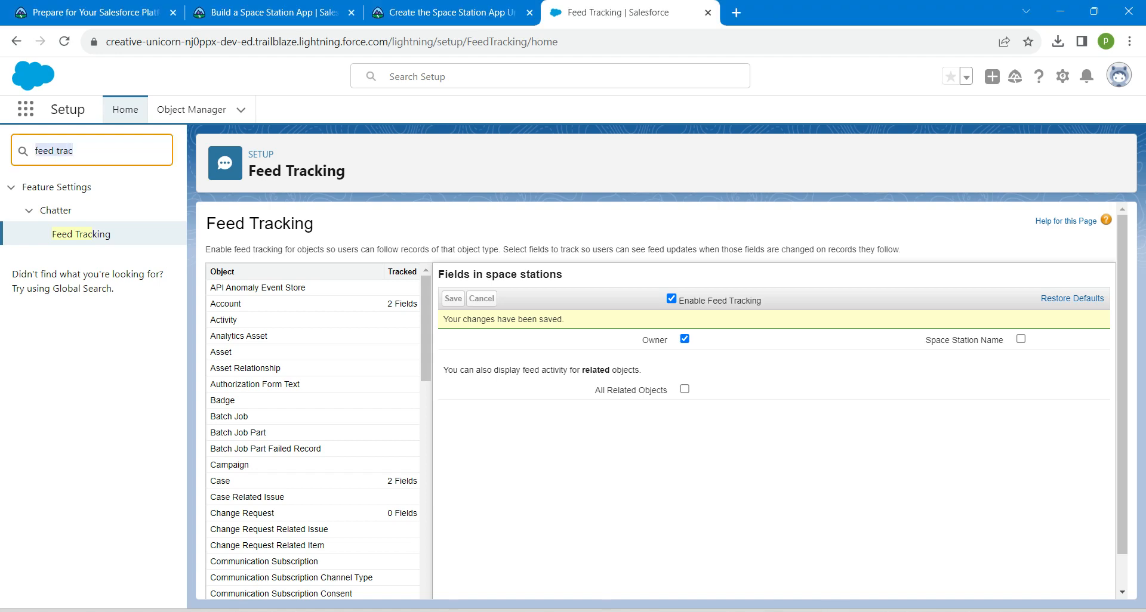
Step: Find App Manager via Quick Find, review the Trailhead steps, and start a new Lightning app
text(app manager)
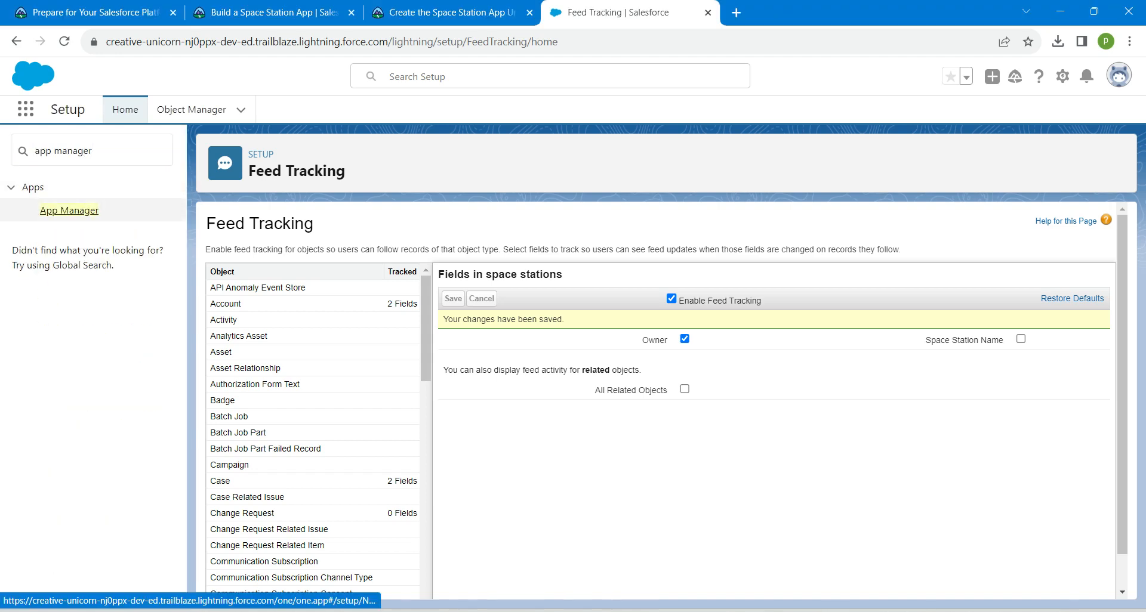
click(438, 12)
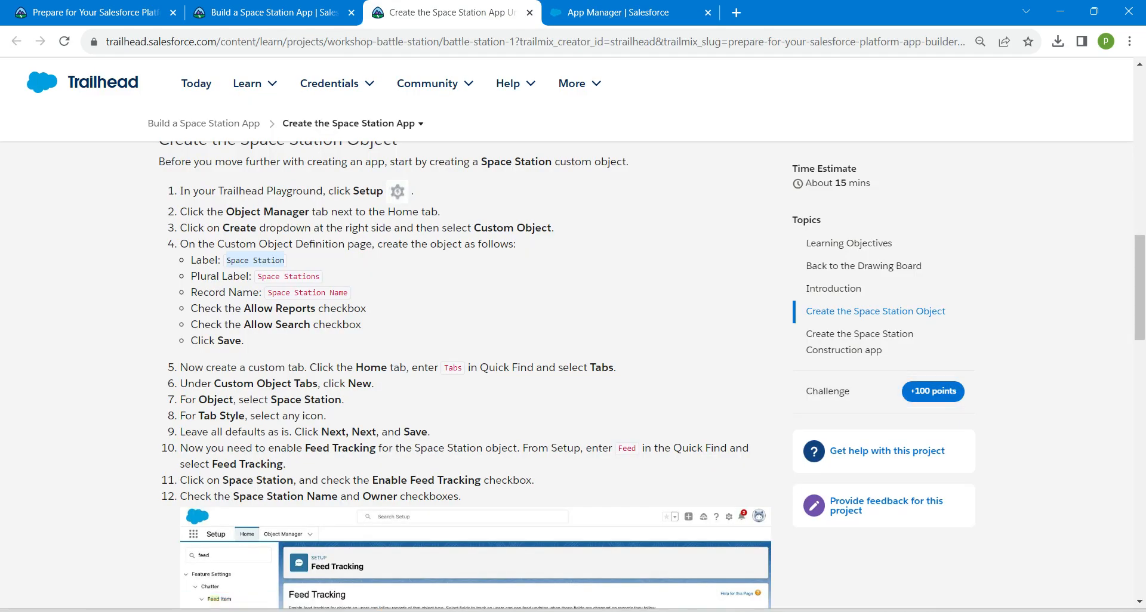
scroll(down, 3)
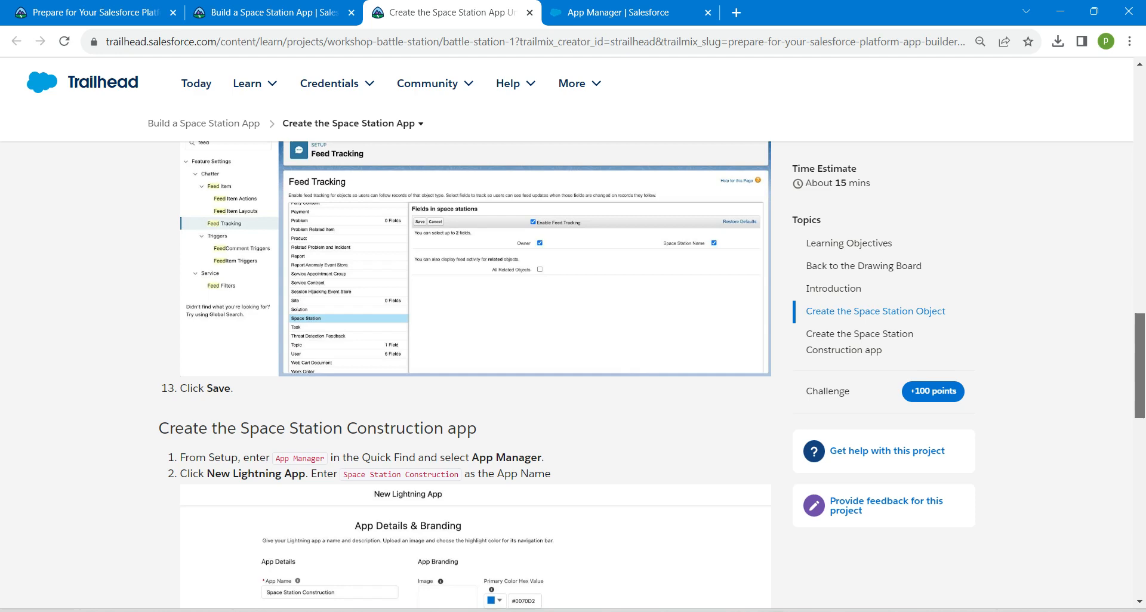
scroll(down, 3)
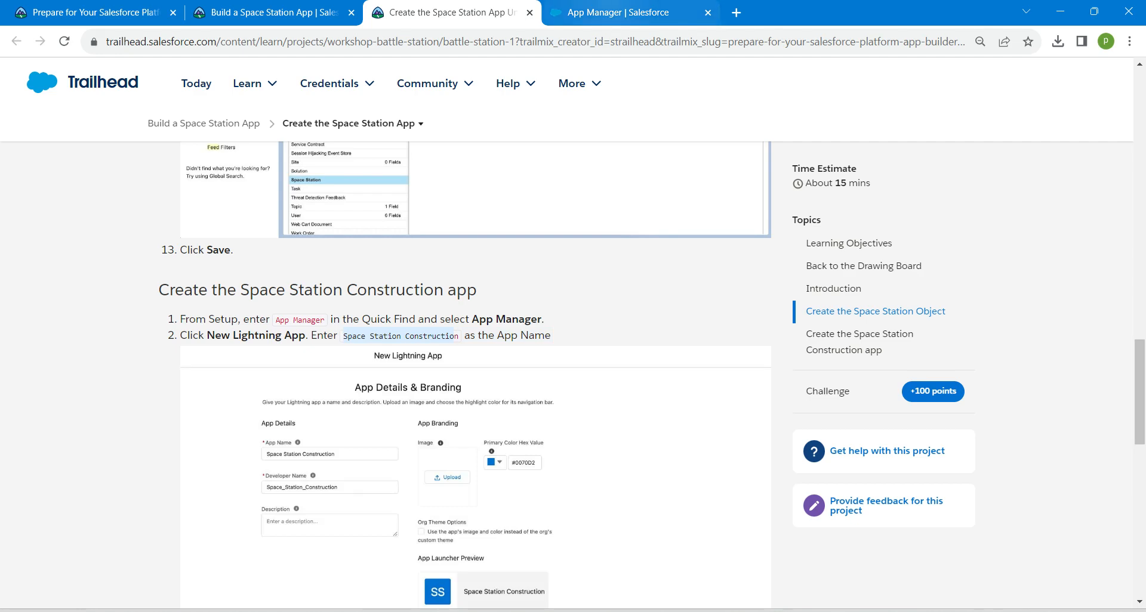
click(630, 12)
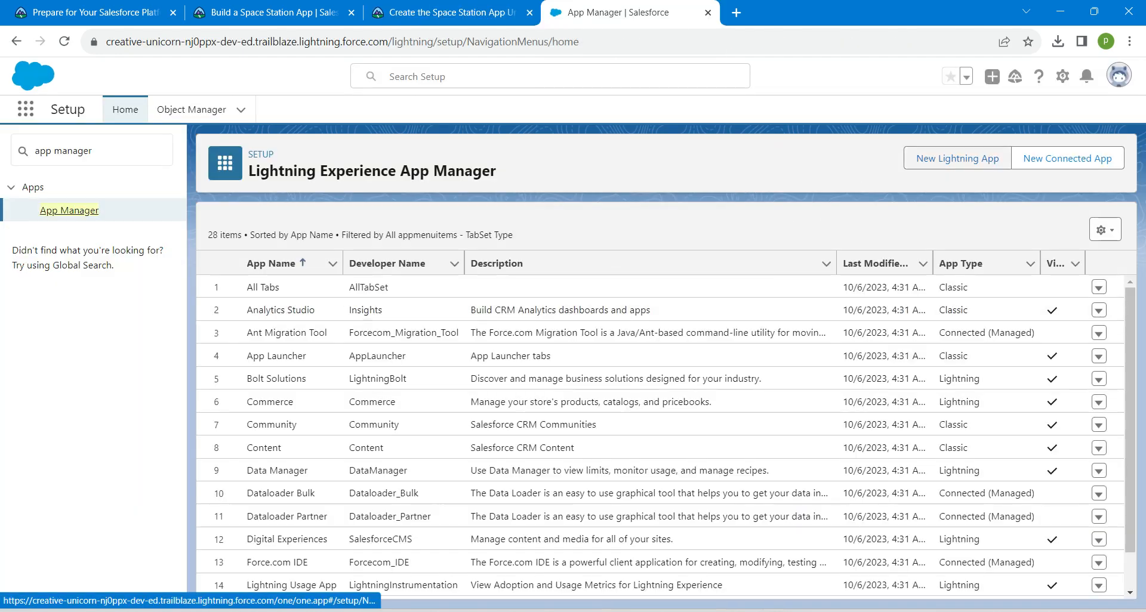
click(956, 157)
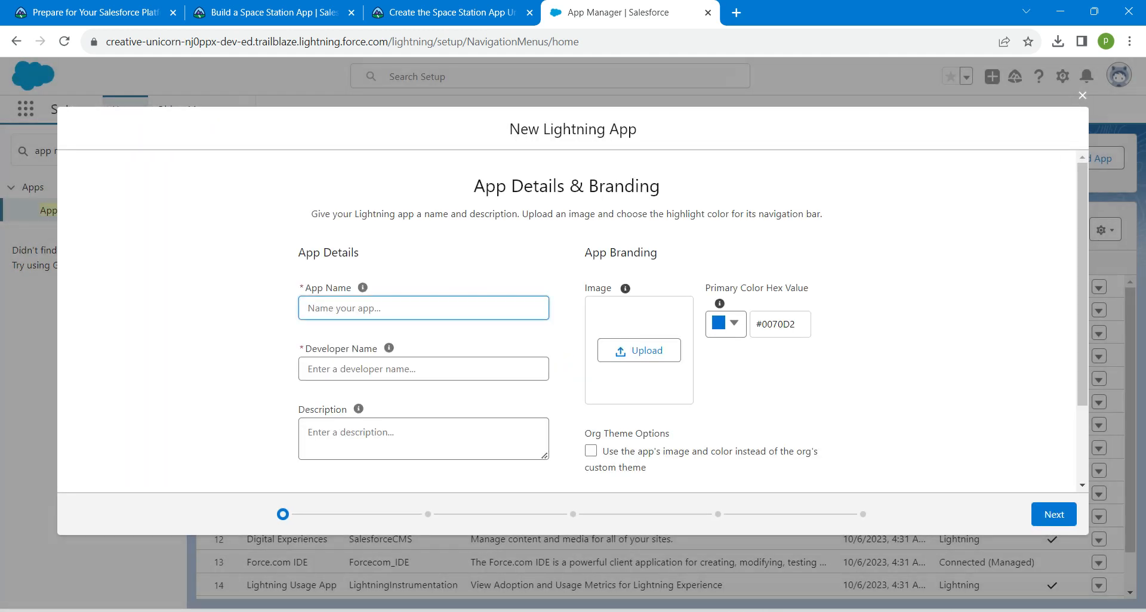
Step: Name the app Space Station Construction and continue past app options and utility items
text(Space Station Construction)
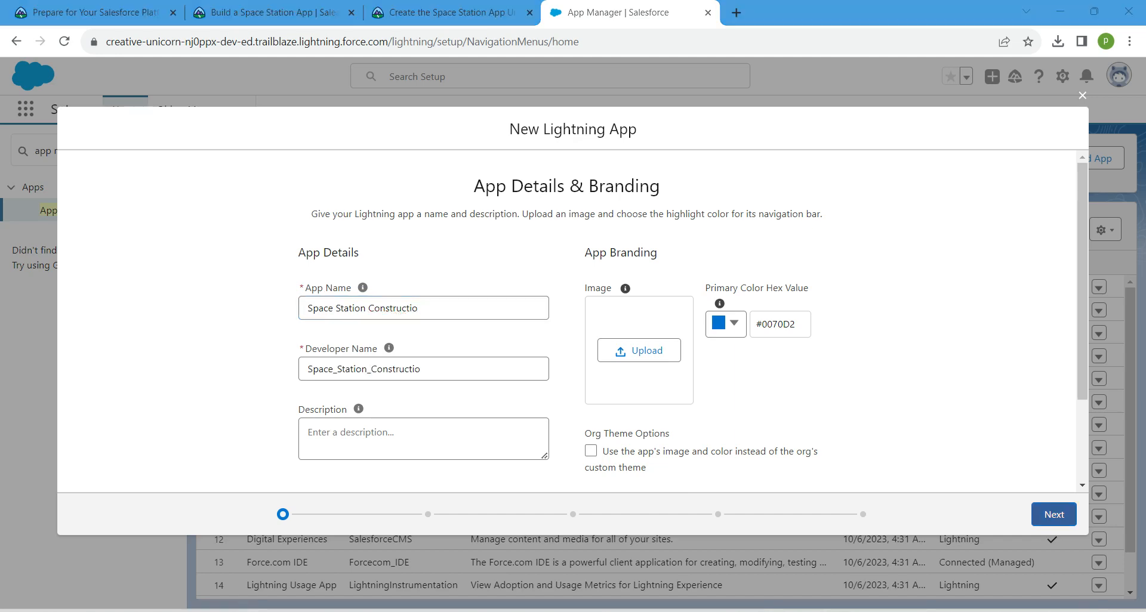
click(1053, 514)
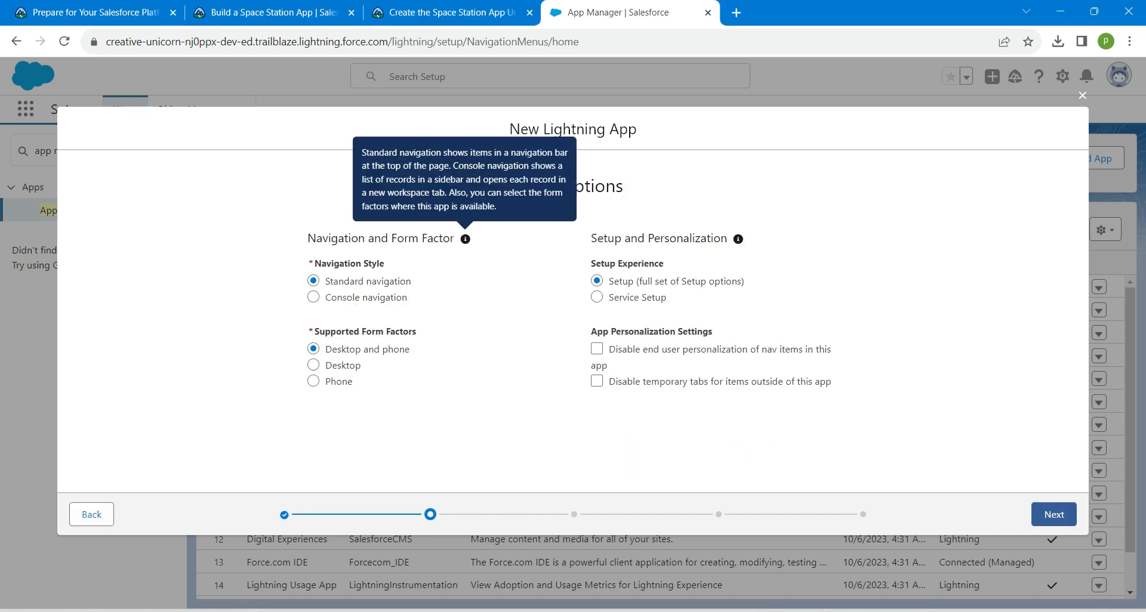
click(1053, 515)
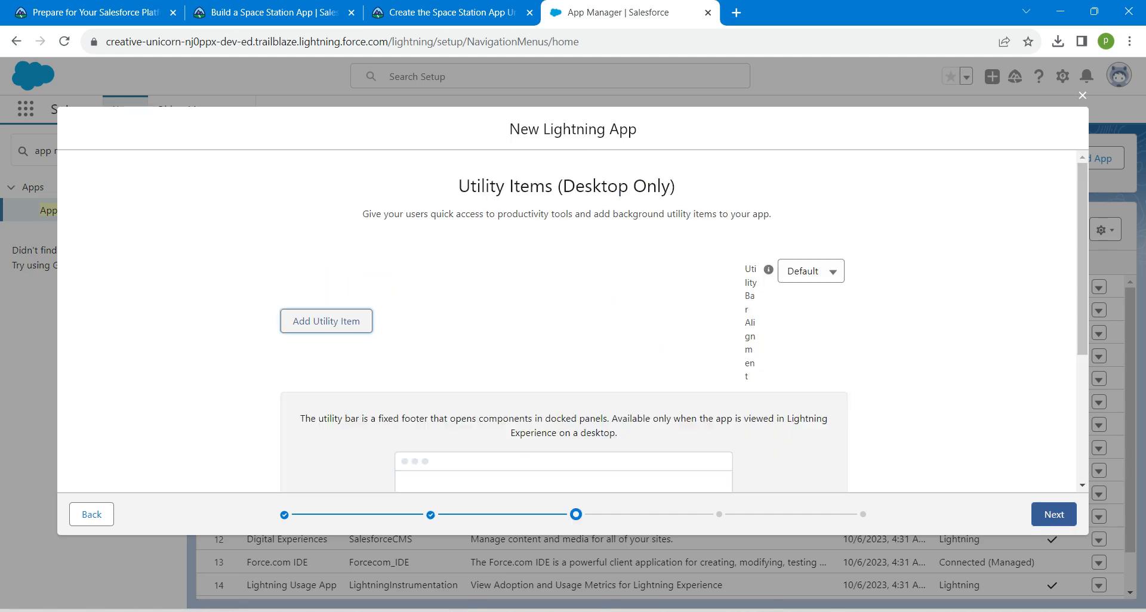
click(1053, 513)
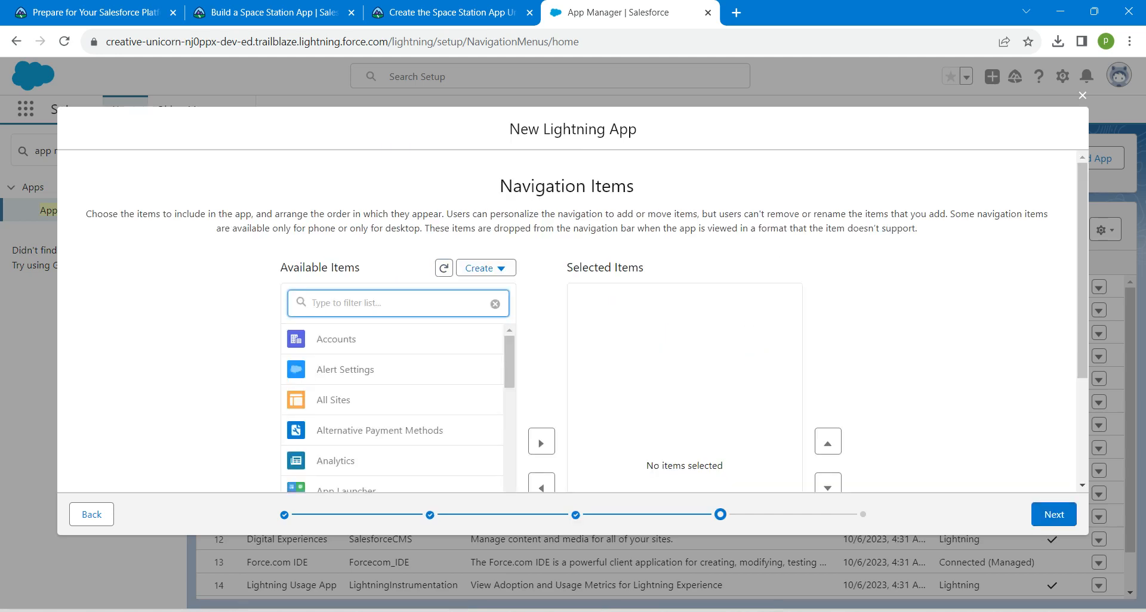
Step: Add Space Stations, Reports and Dashboards as navigation items and continue to user profiles
text(space)
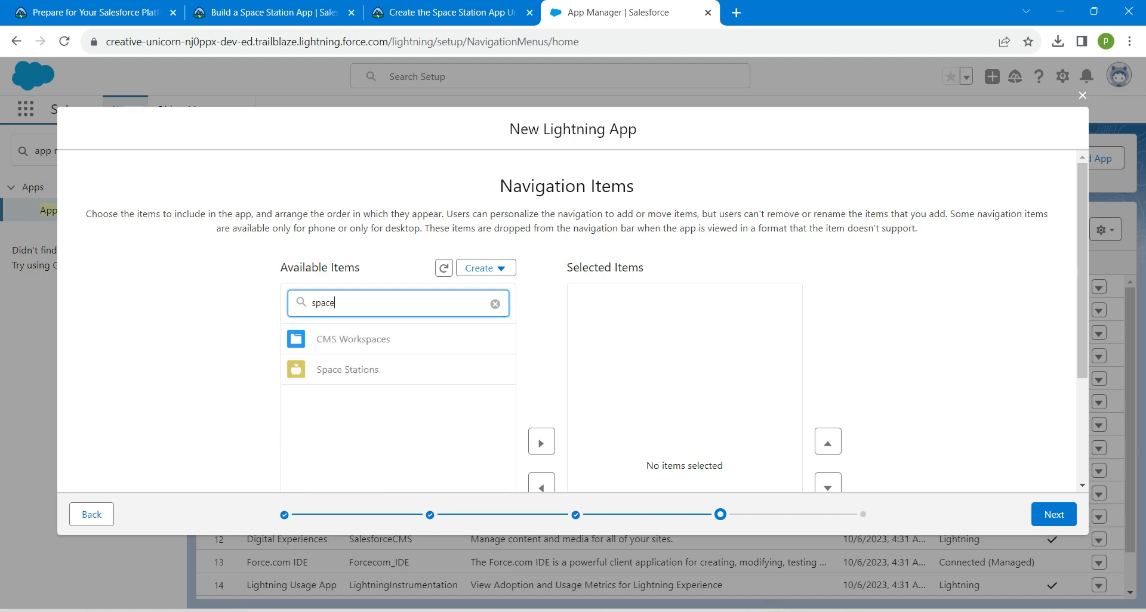
scroll(down, 3)
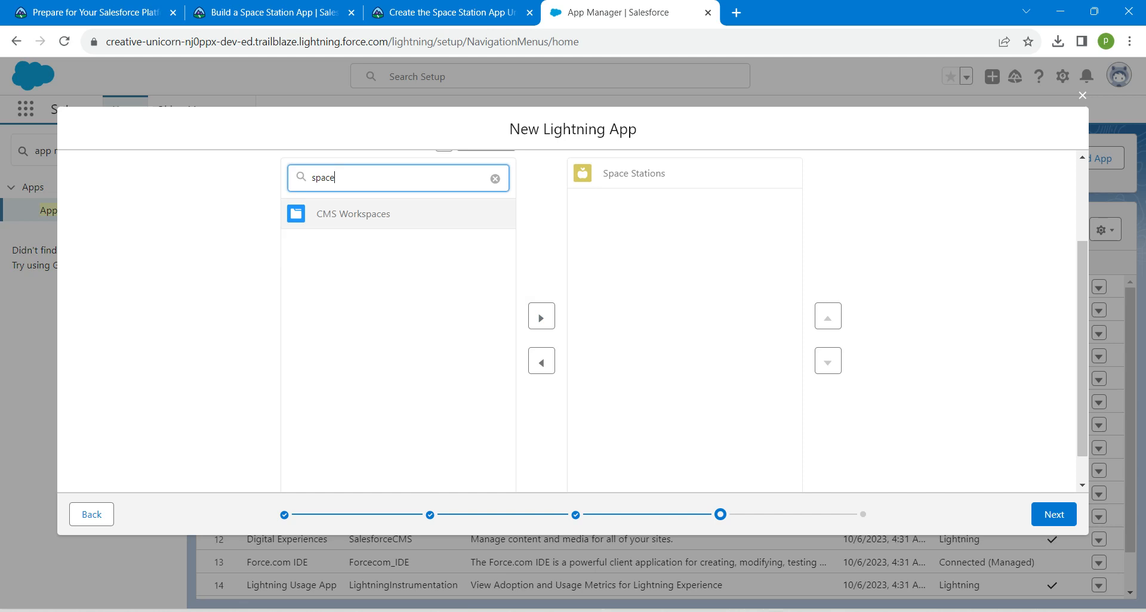
click(496, 177)
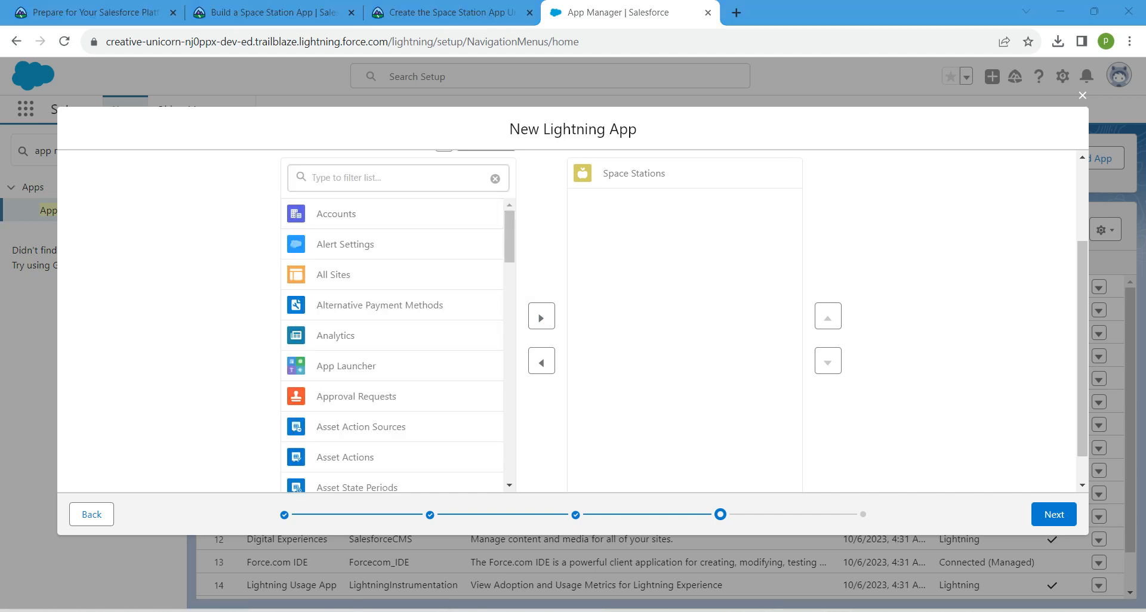
text(rep)
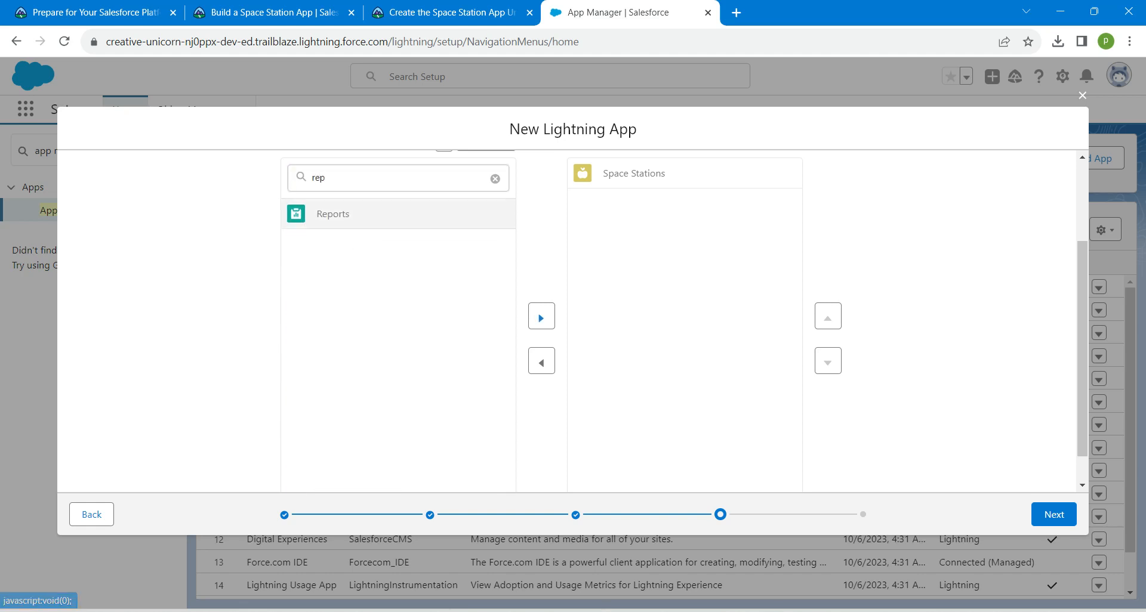
click(540, 315)
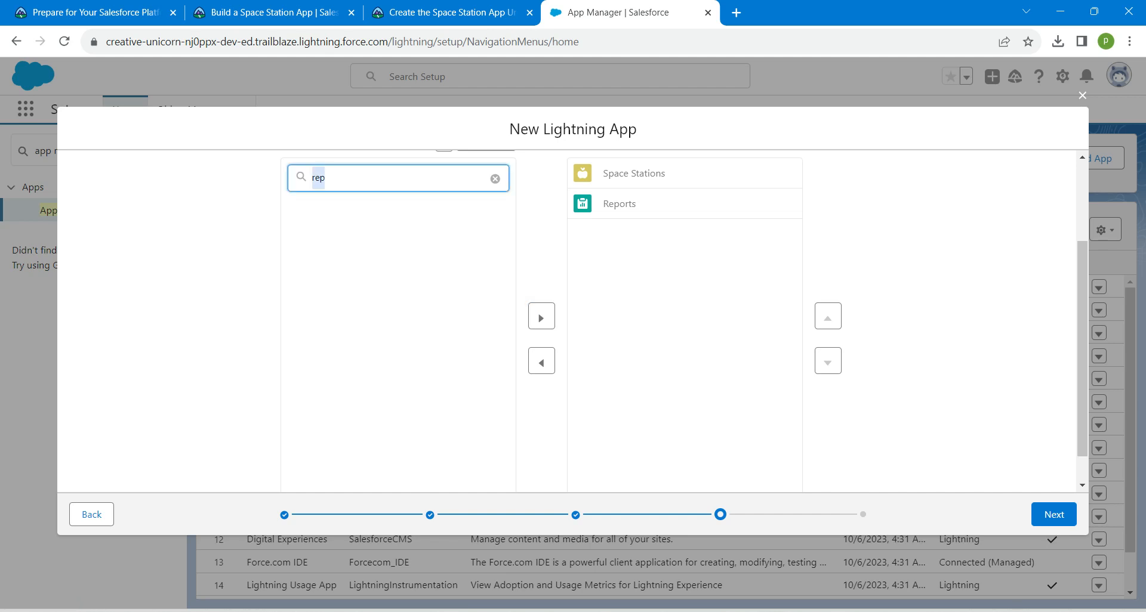
text(ash)
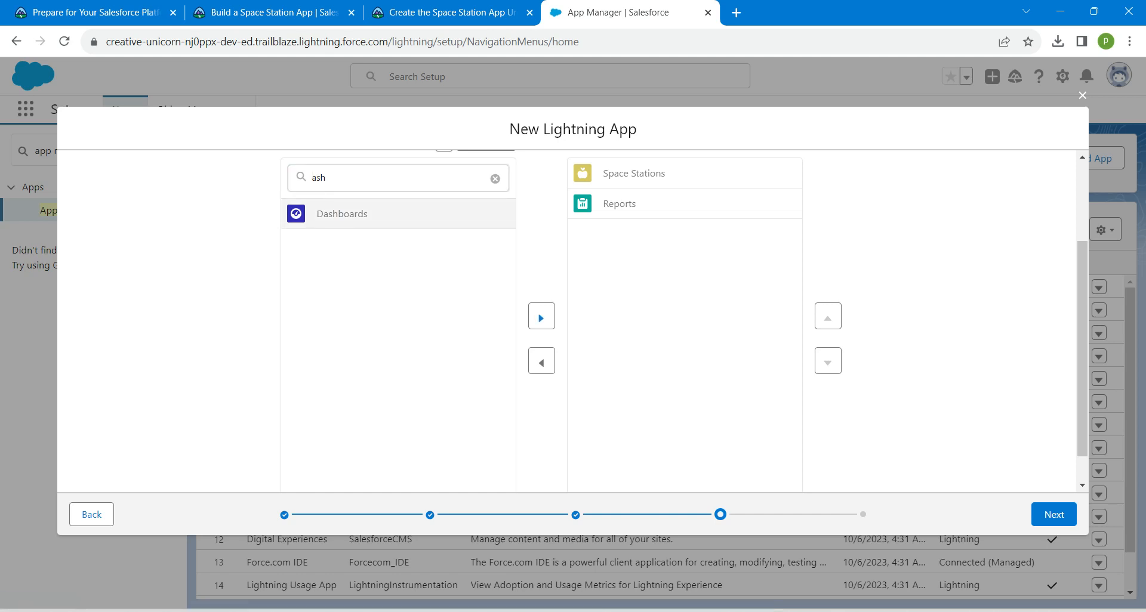
click(540, 316)
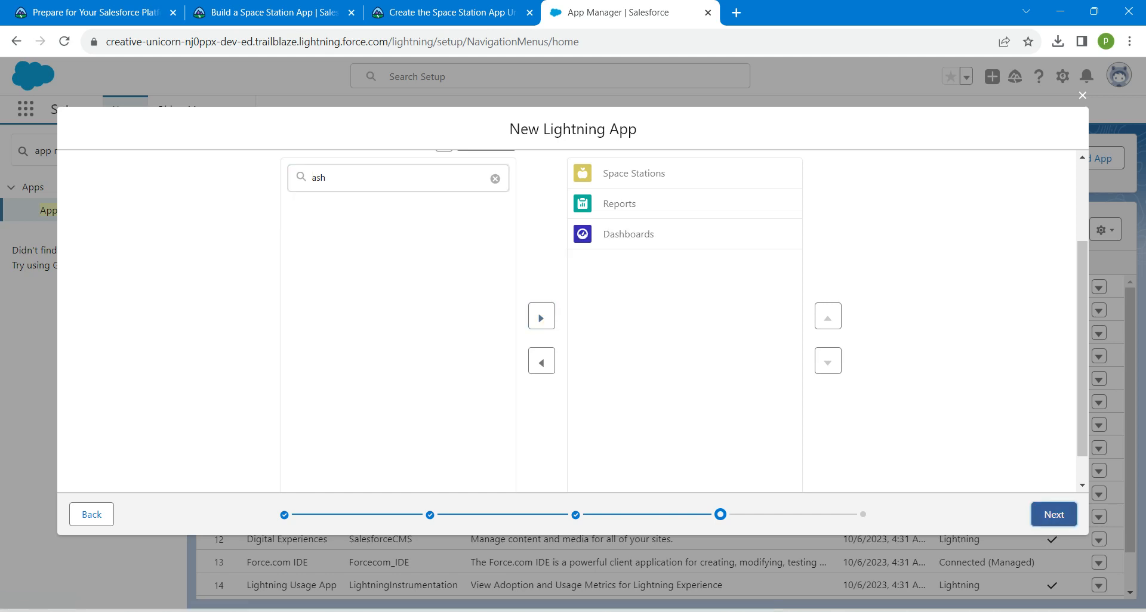
click(1053, 515)
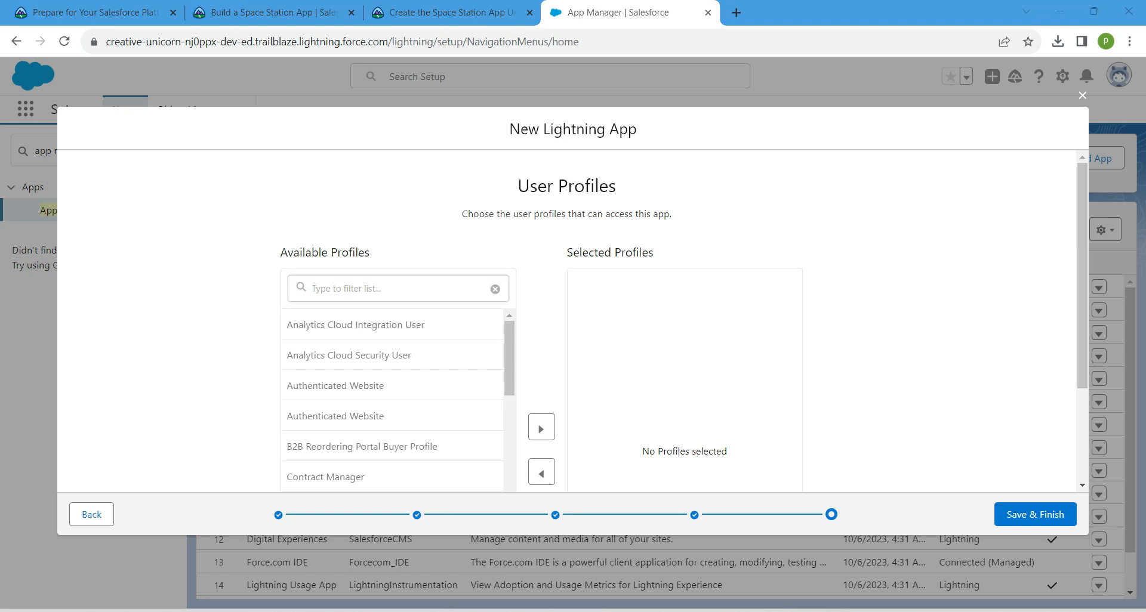
Step: Assign the System Administrator profile, save and finish the app, and launch Space Station Construction
click(398, 288)
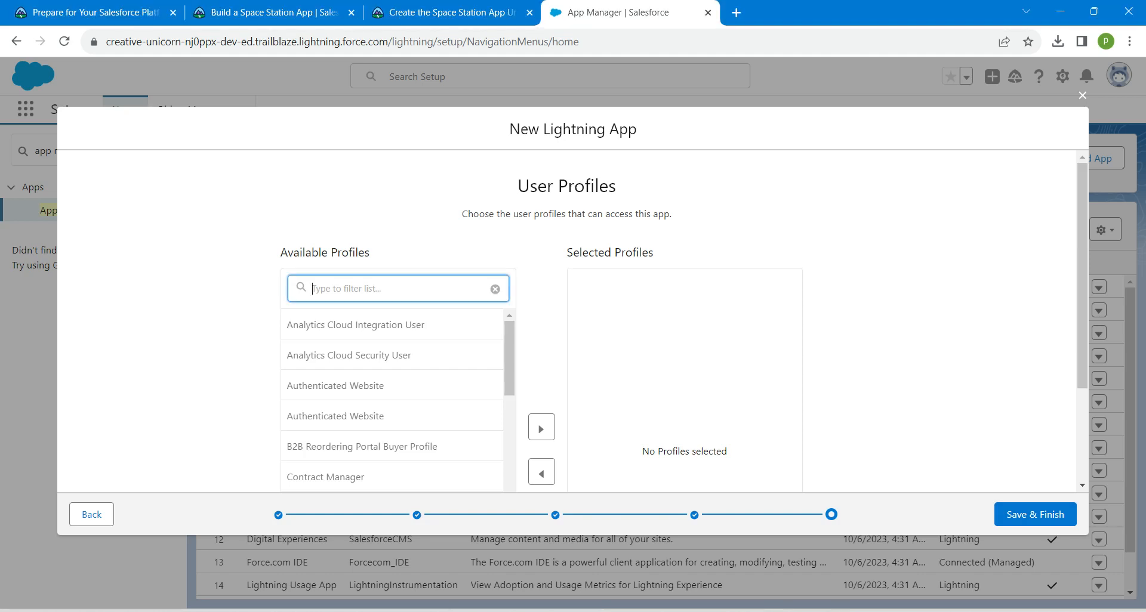
text(syste)
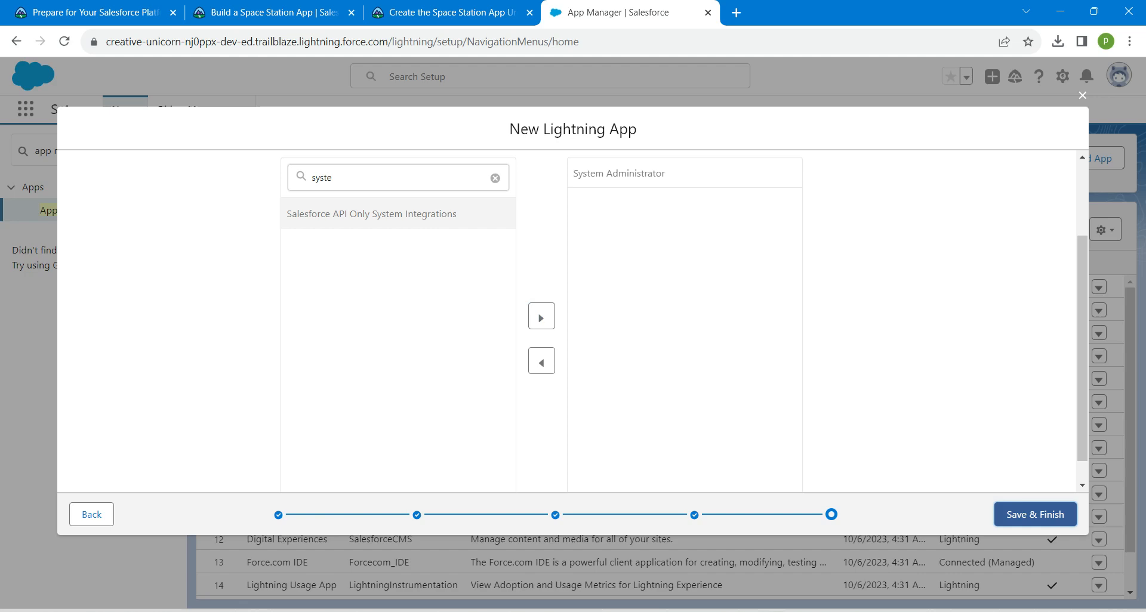
click(1034, 514)
text(space)
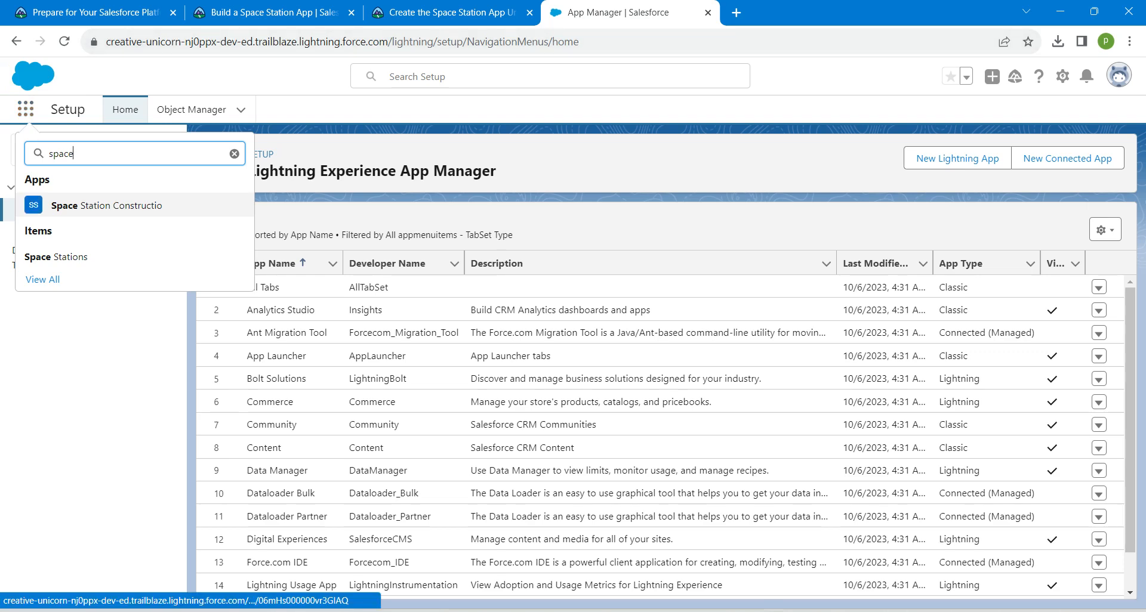
click(107, 205)
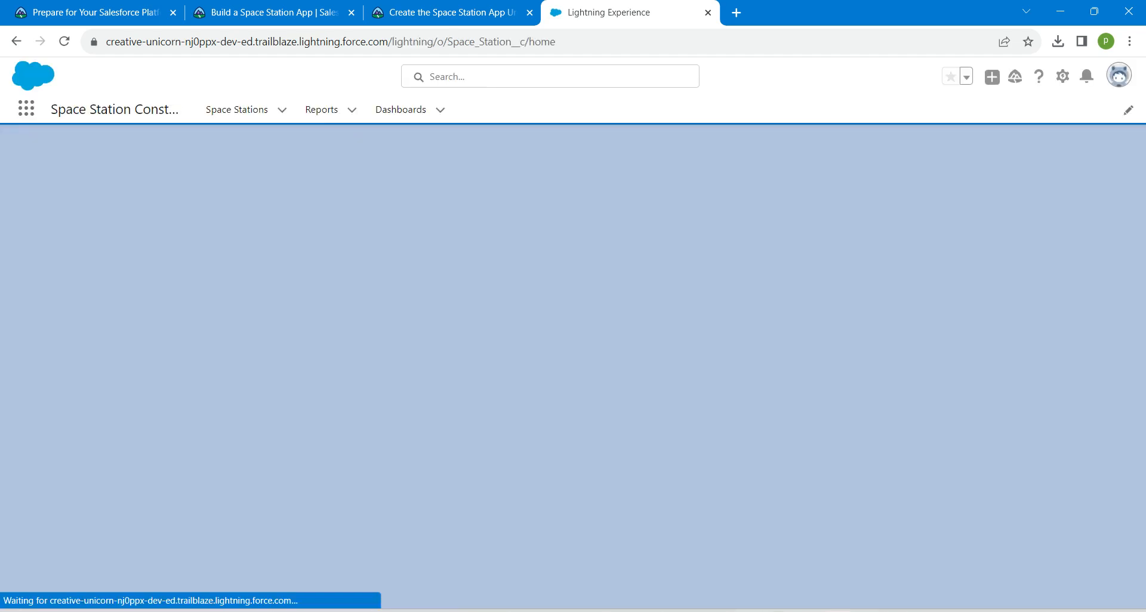
Step: Check the app settings show the name Space Station Construction and save them
click(237, 110)
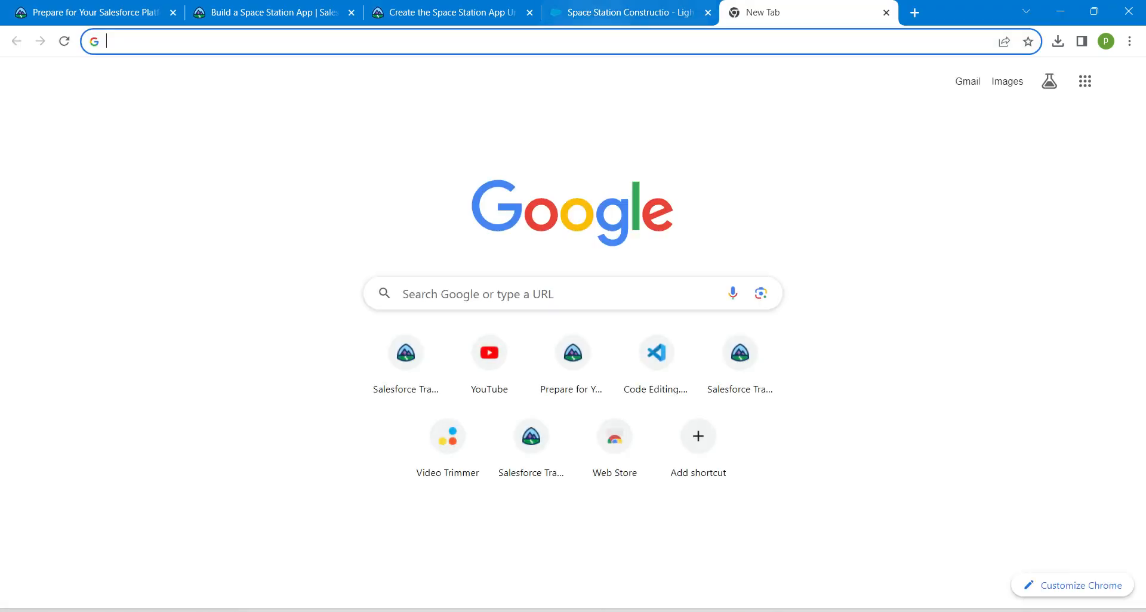
click(629, 12)
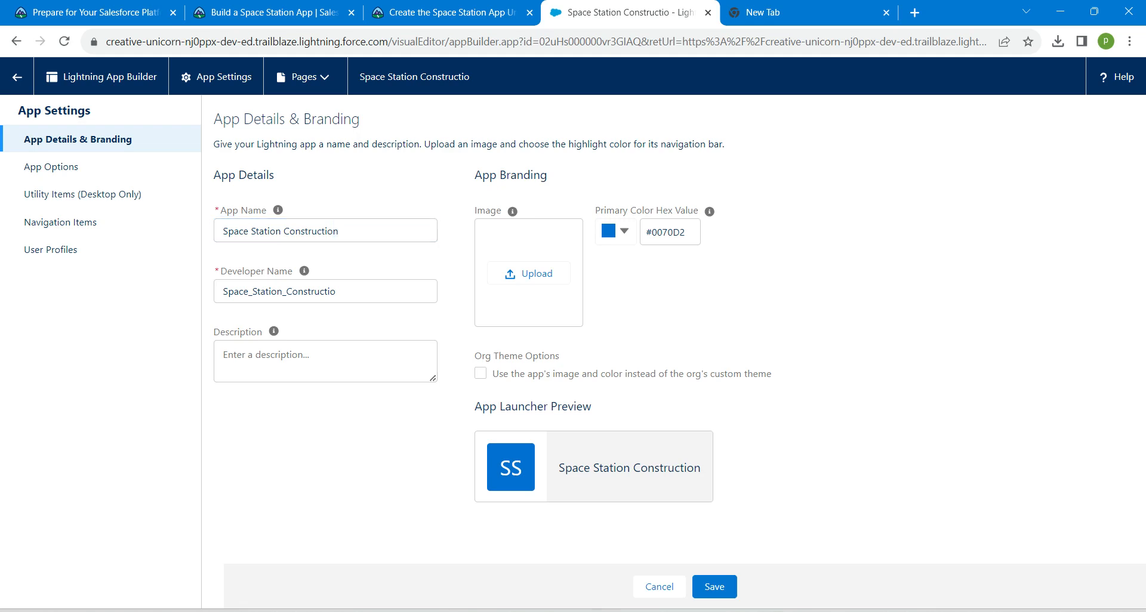
click(714, 587)
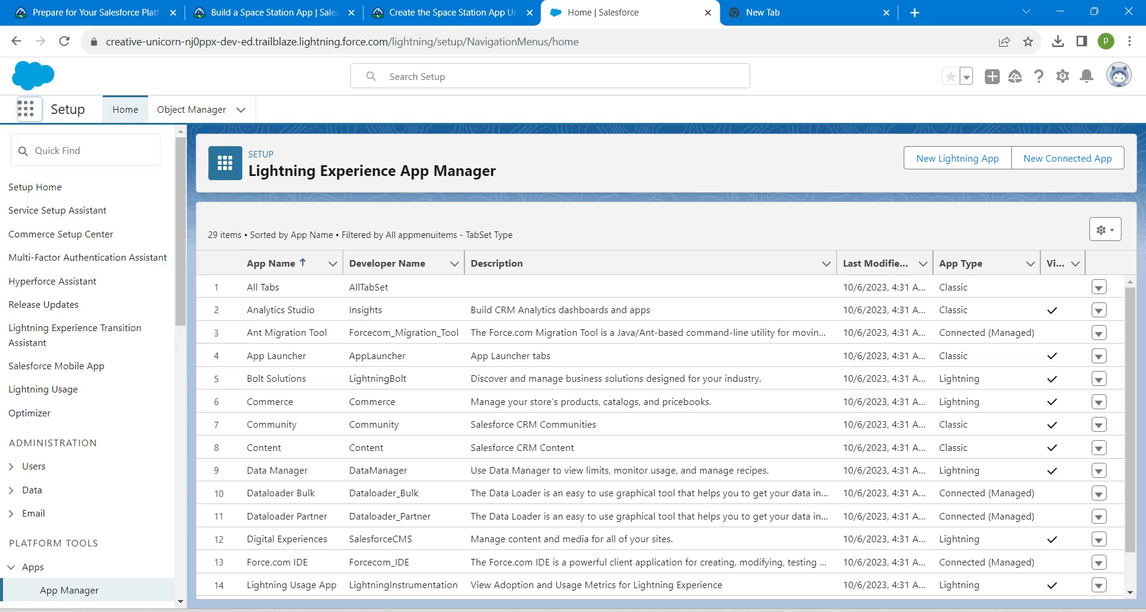
Step: Confirm the app name, then submit the Trailhead app-creation step for verification
text(app)
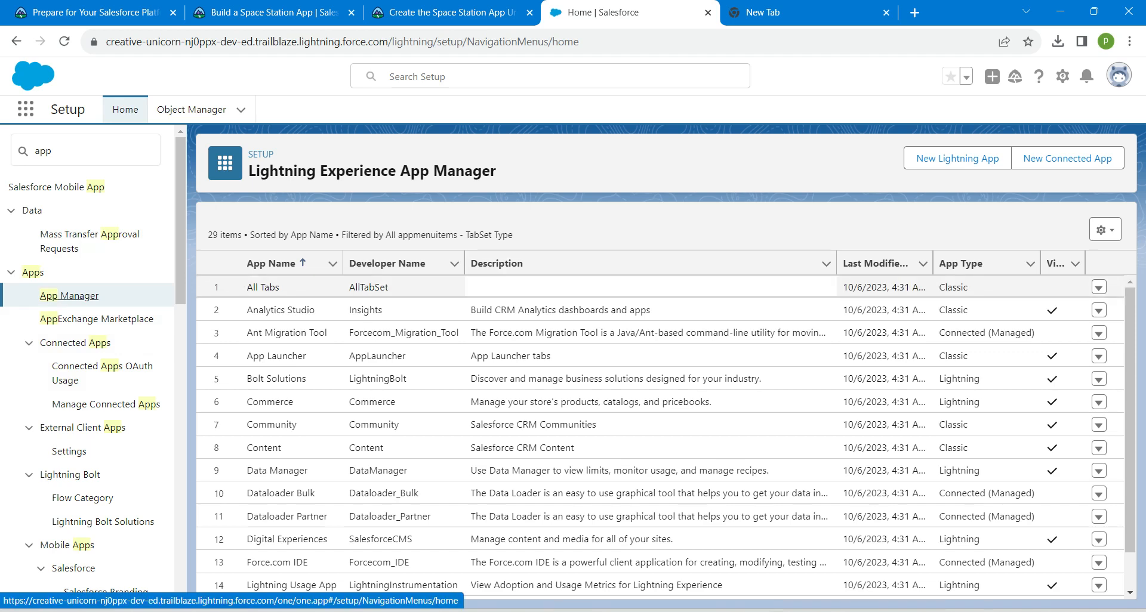
scroll(down, 3)
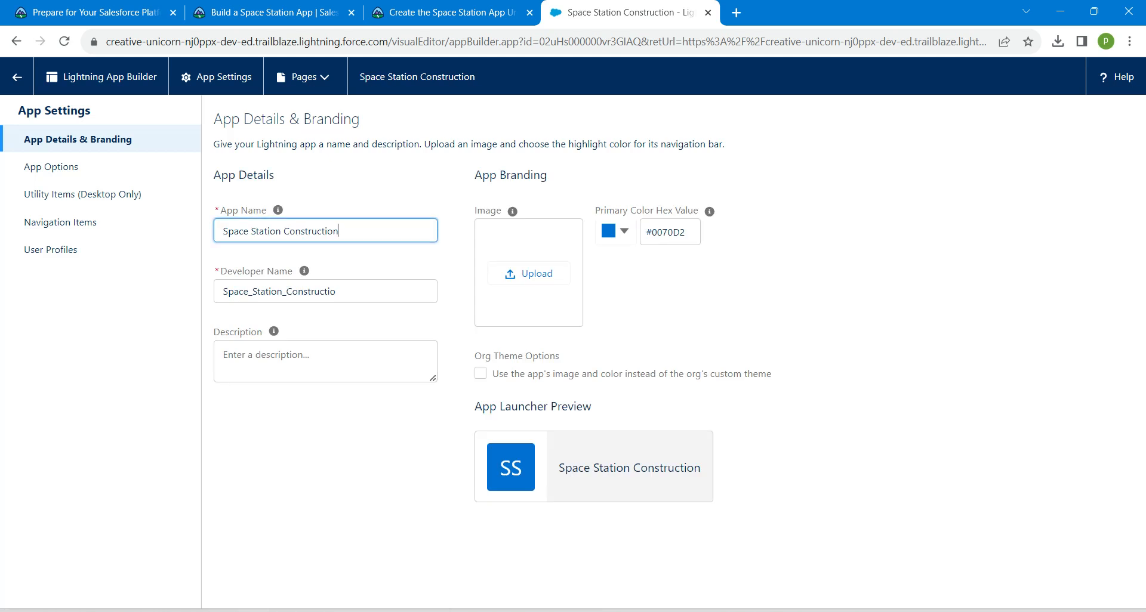
click(441, 12)
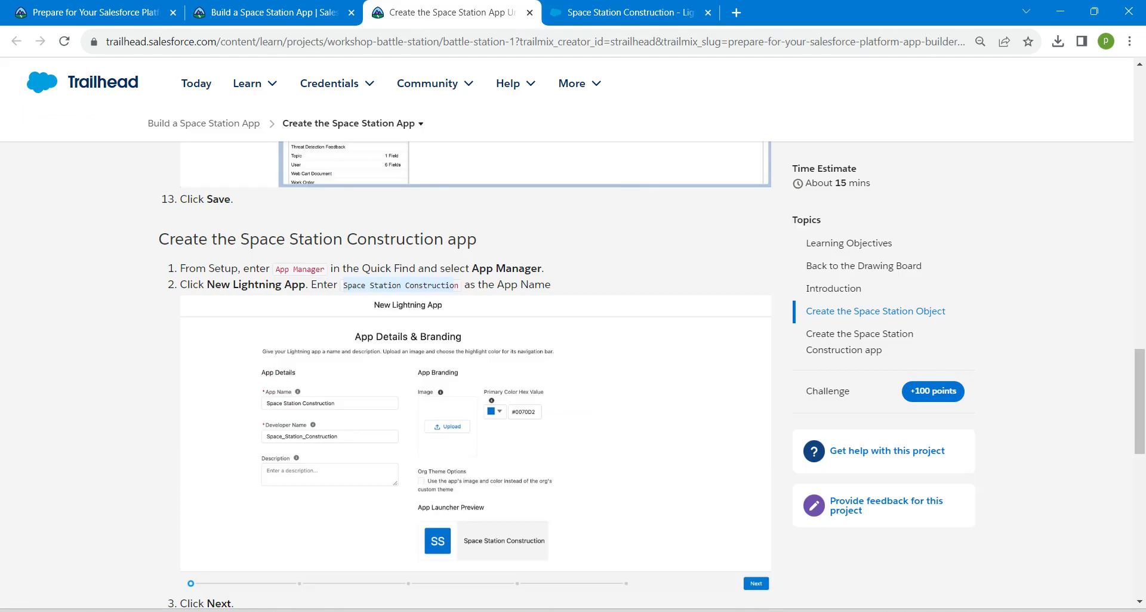
scroll(down, 3)
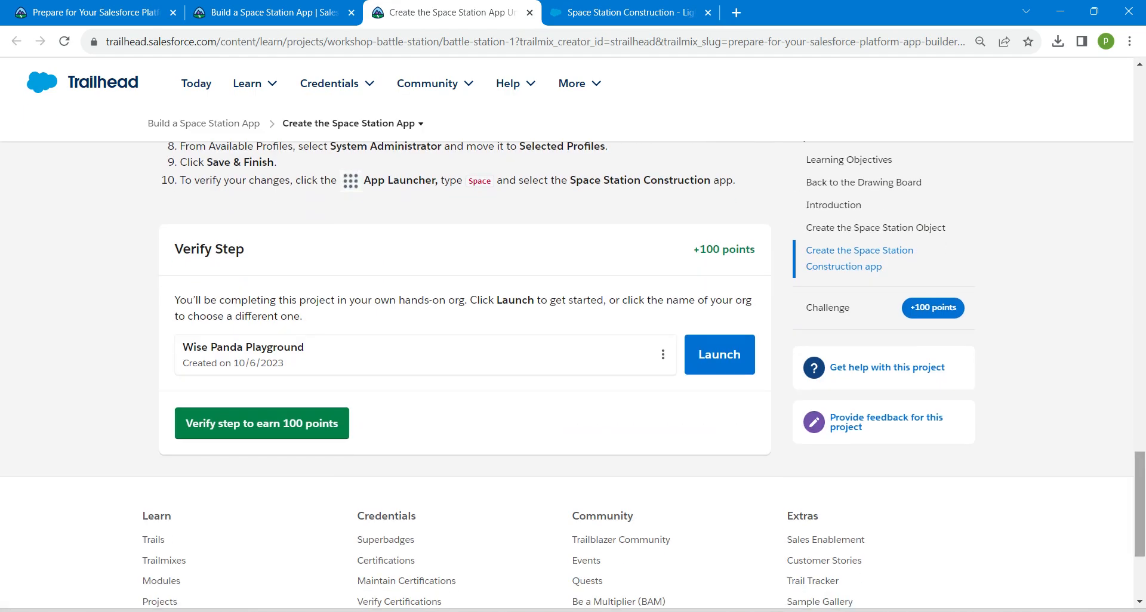
click(262, 424)
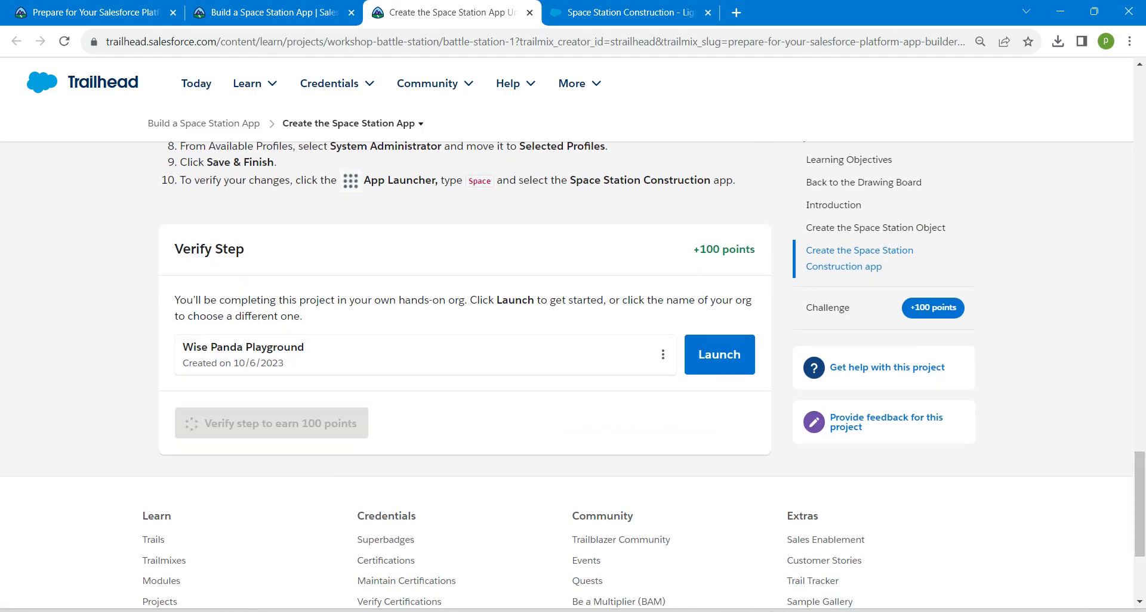